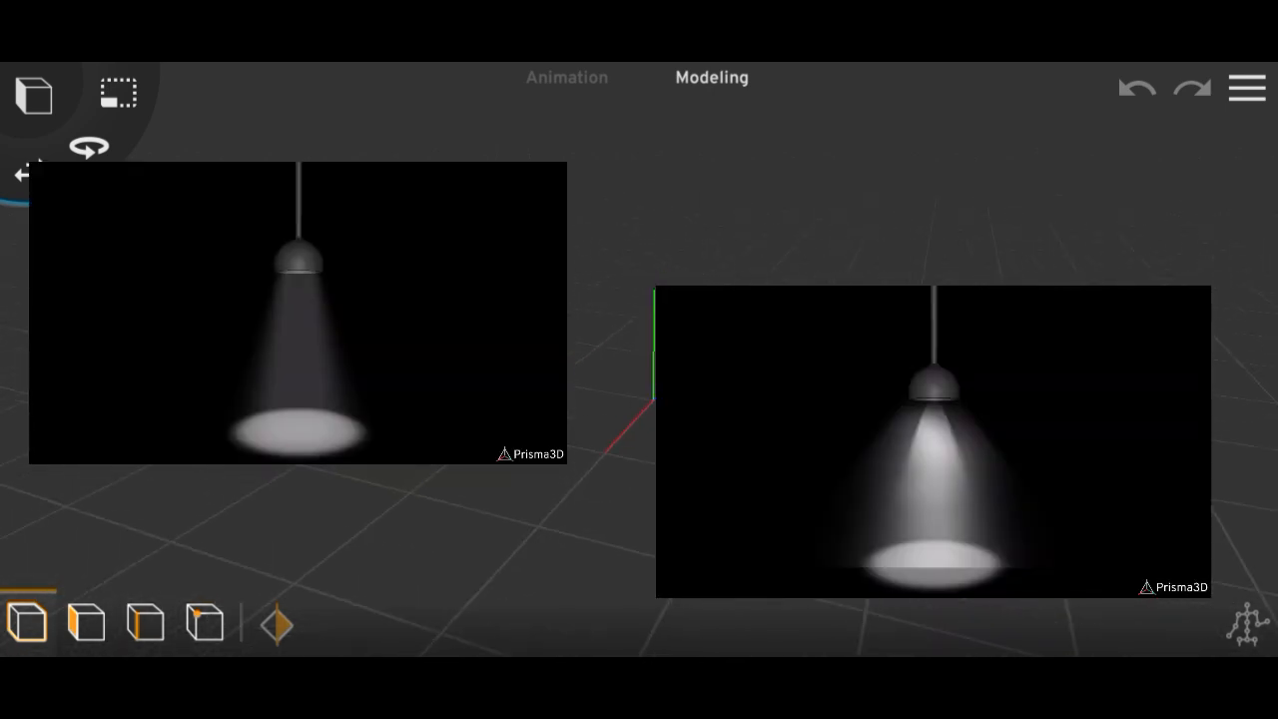
Add a Plane from the Add panel and enlarge it into a wide floor, adjusting the view.
left_click(34, 94)
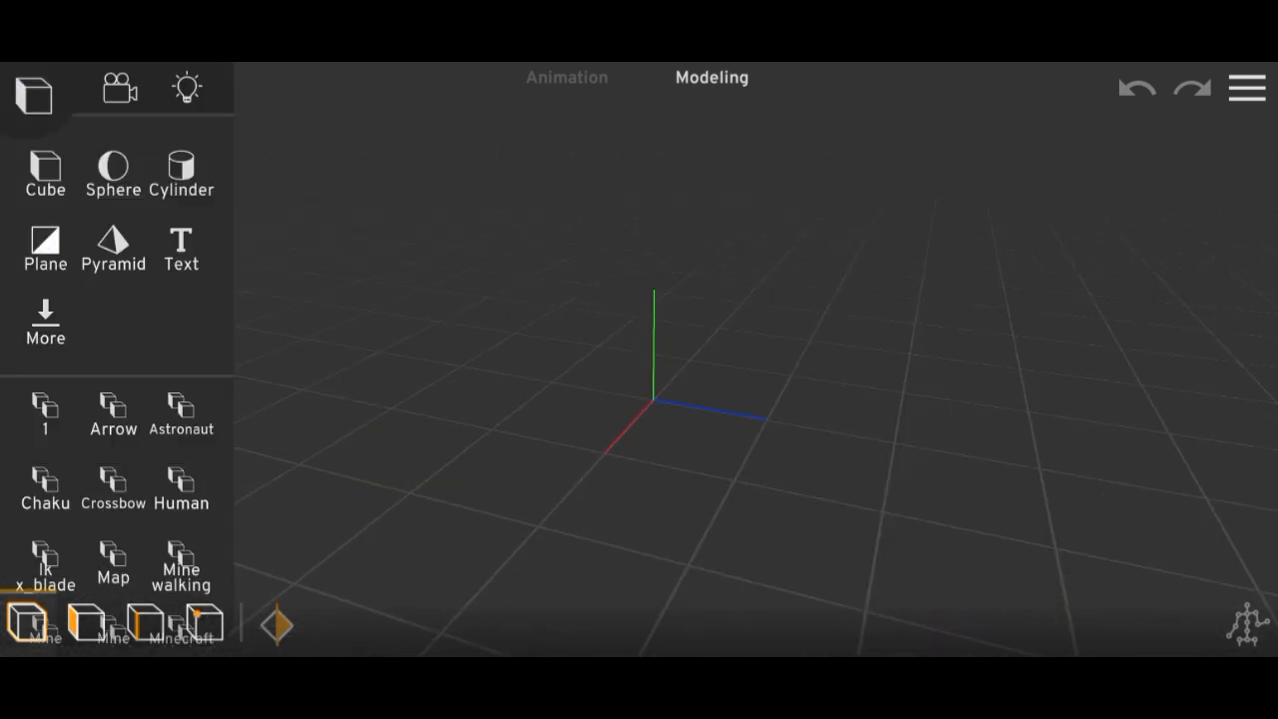
left_click(44, 243)
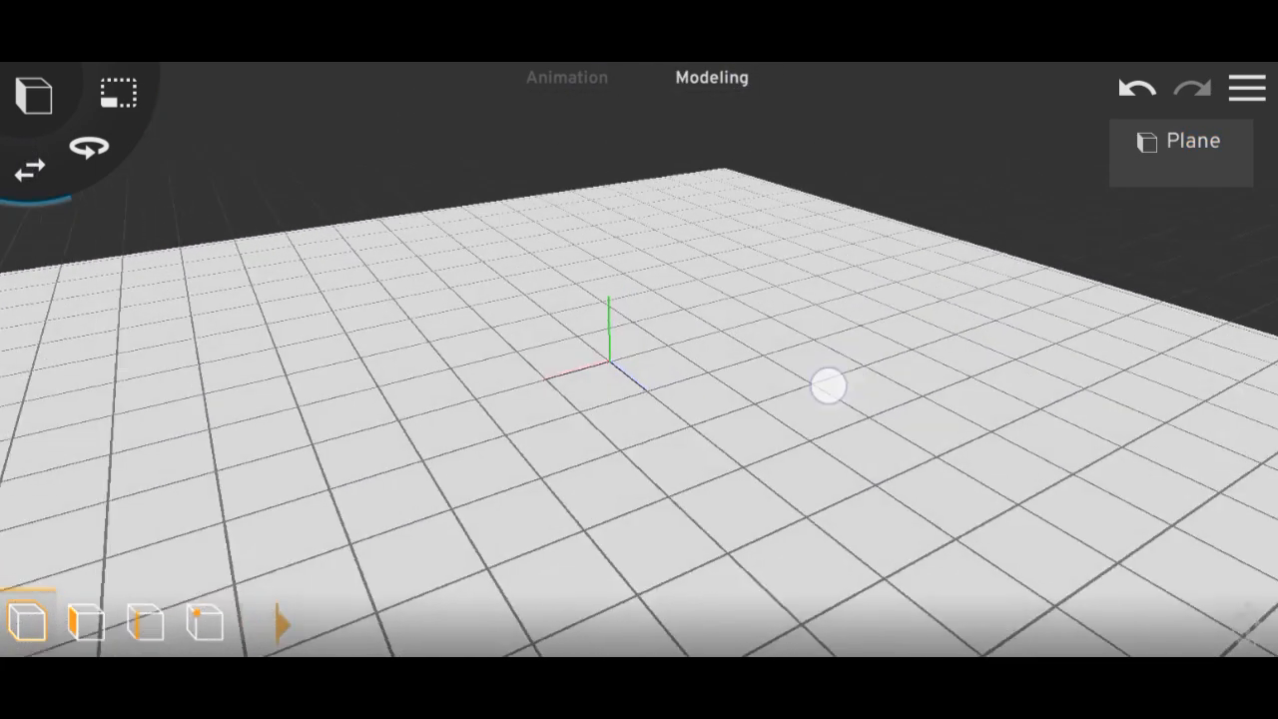
left_click(826, 387)
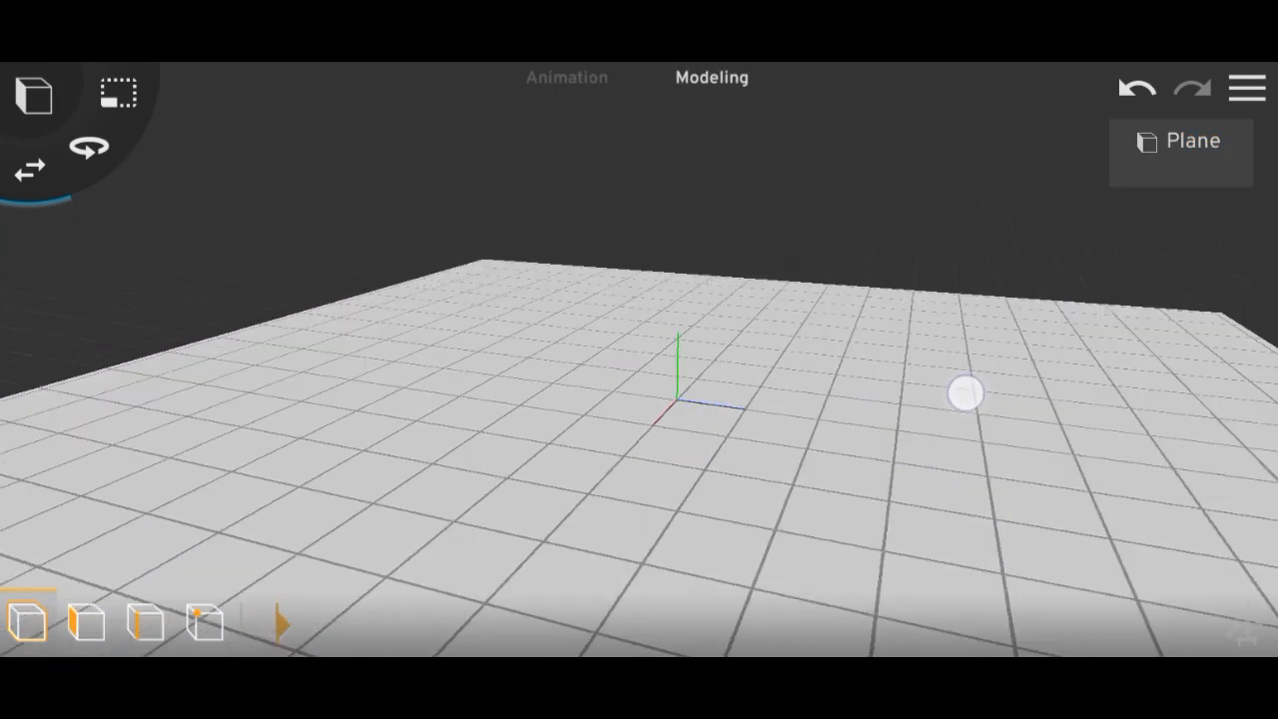
left_click_drag(962, 391, 679, 419)
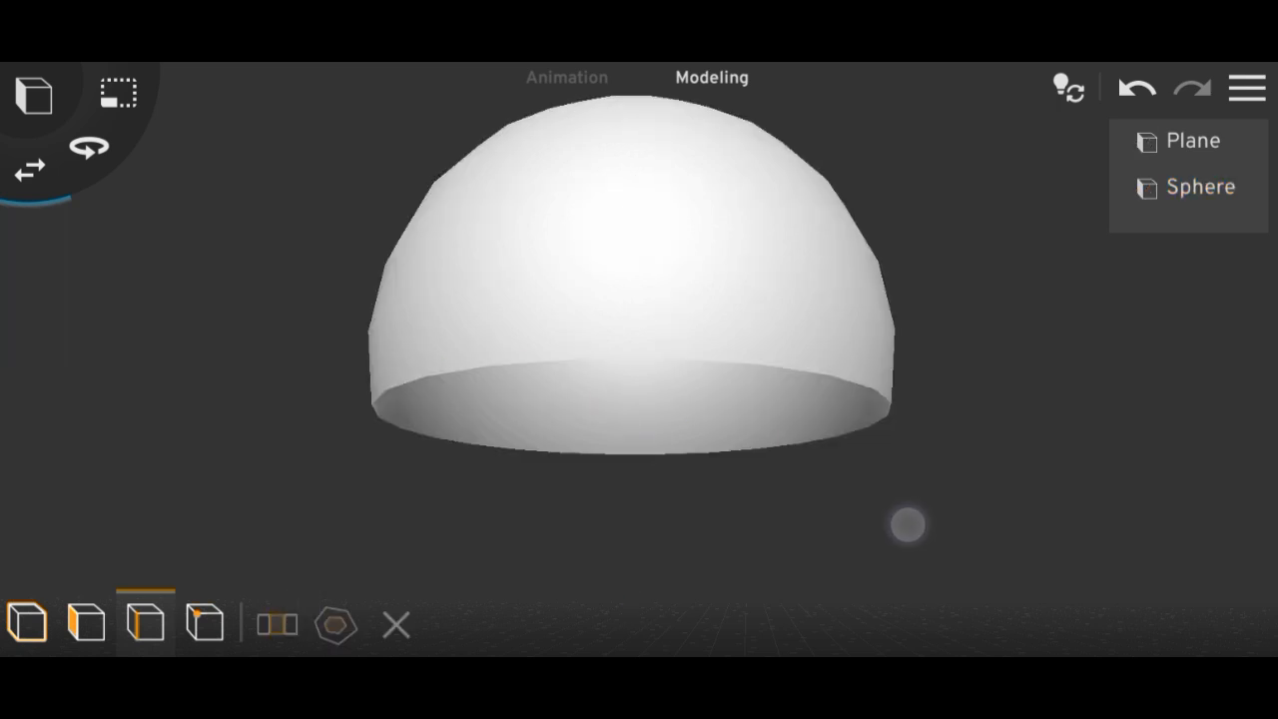
Enter Edit mode on the half-dome sphere for face-level mesh editing.
left_click(1200, 188)
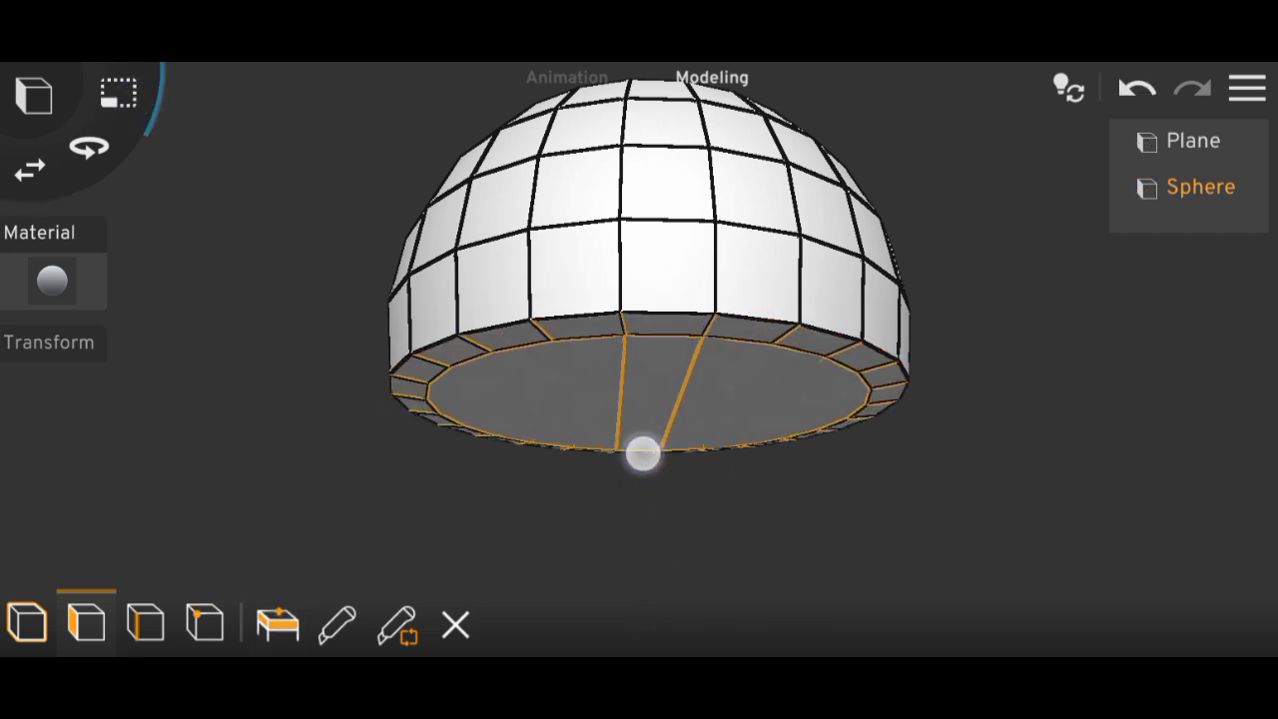
Extrude the shade's inner rim faces into a thick rim and a long hanging stem, then leave Edit mode.
left_click(646, 456)
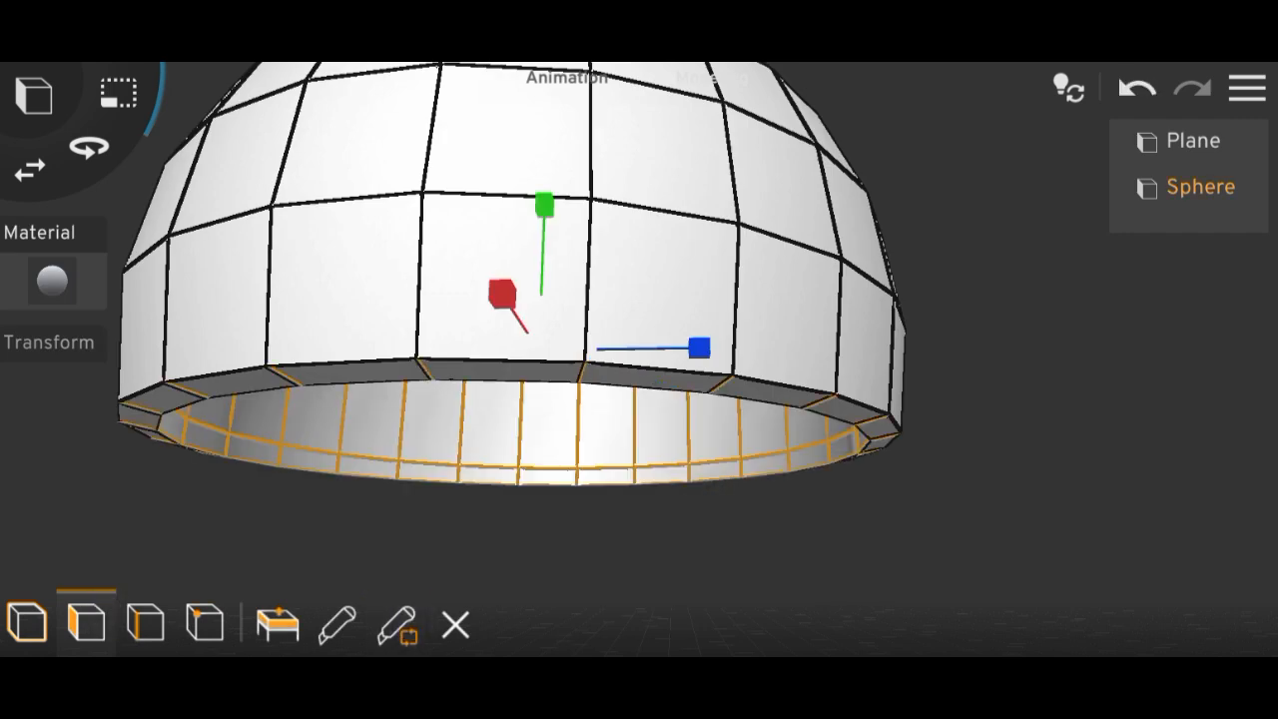
left_click(710, 78)
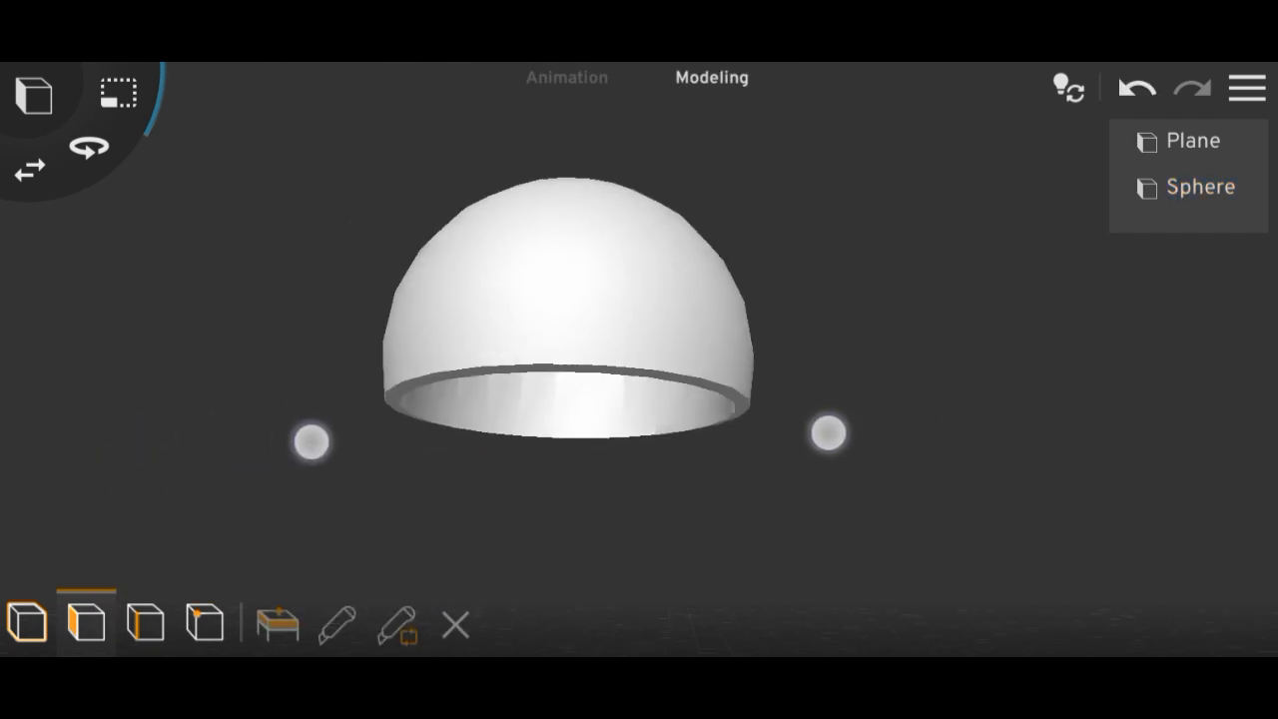
left_click(569, 299)
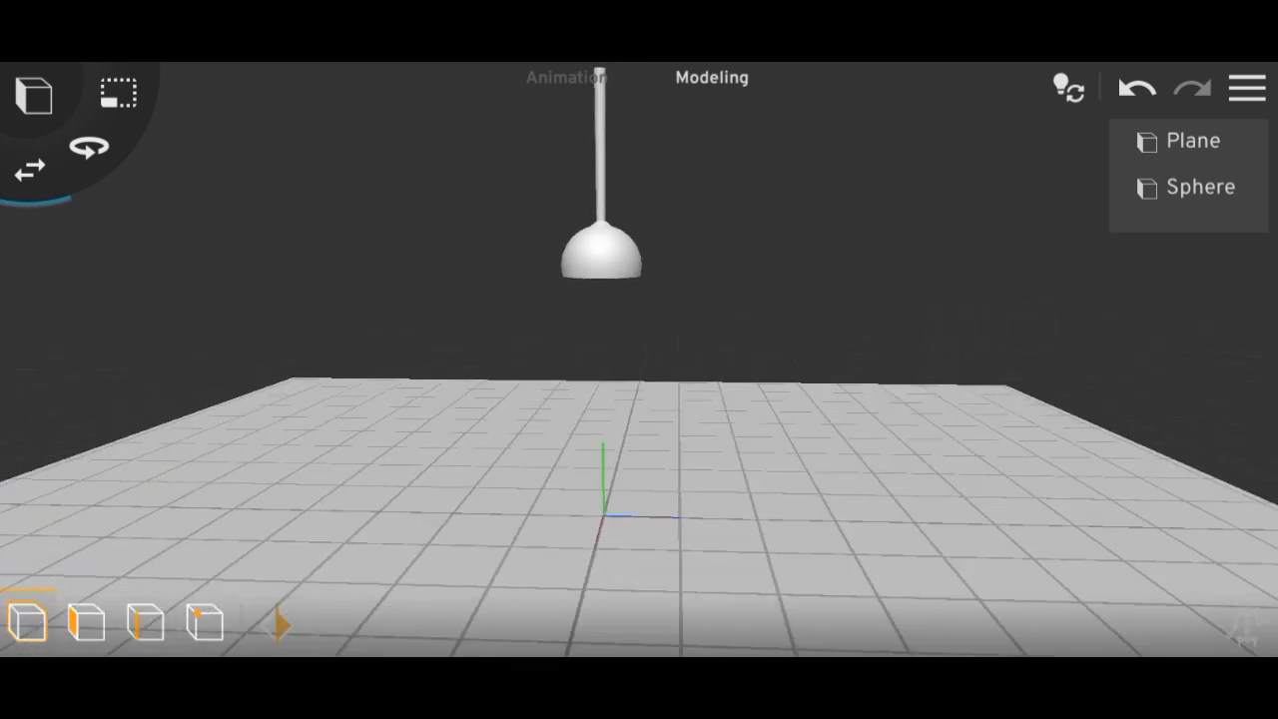
Add a Light from the lights tab and set its Type to Spotlight.
left_click(32, 90)
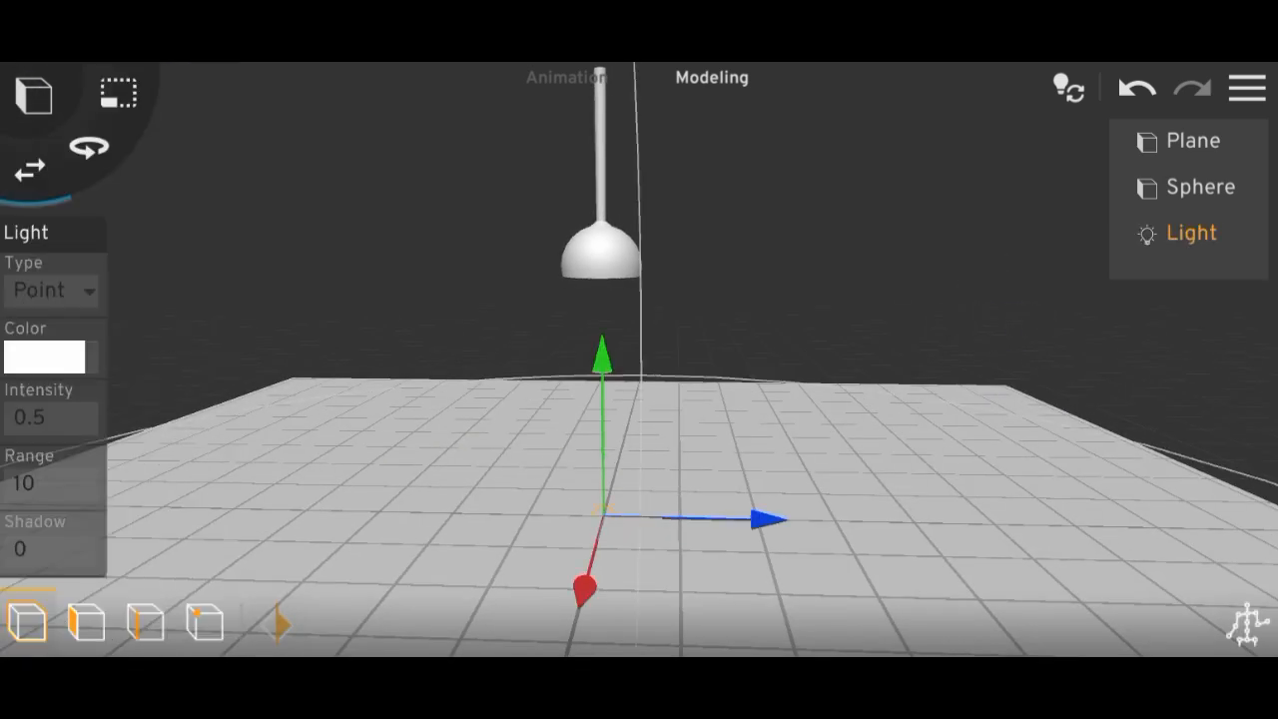
left_click(52, 289)
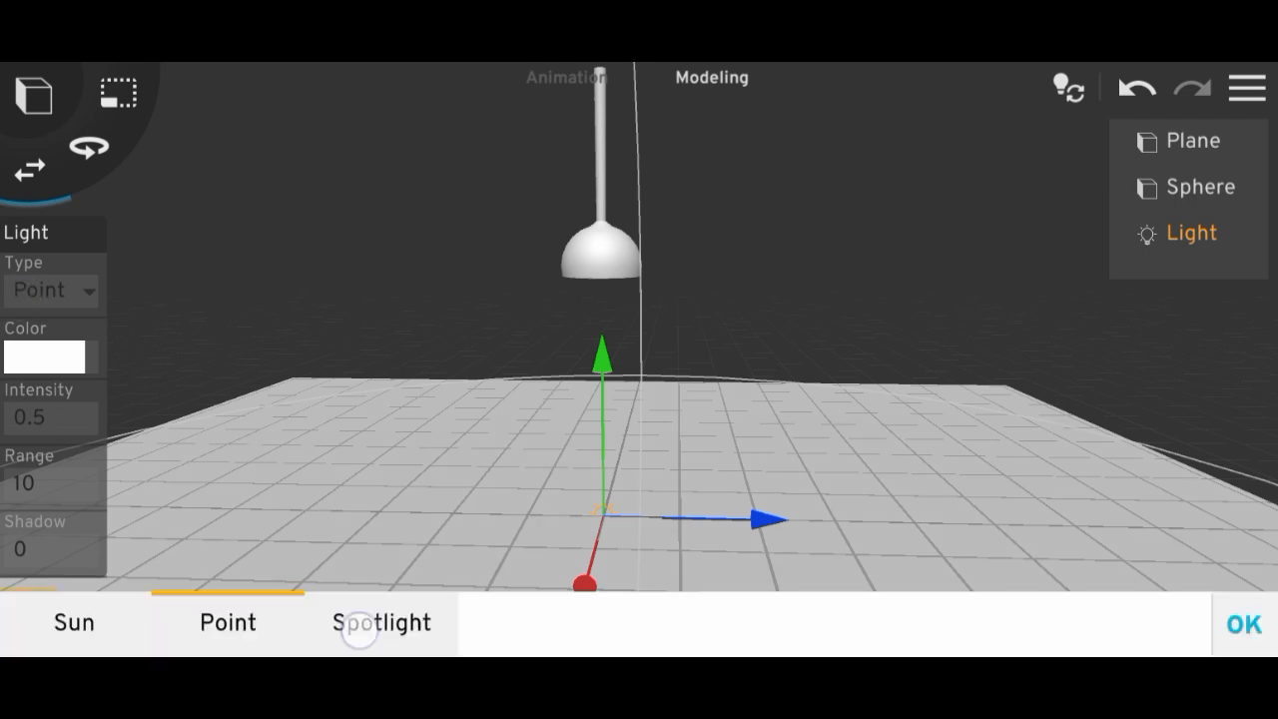
left_click(382, 623)
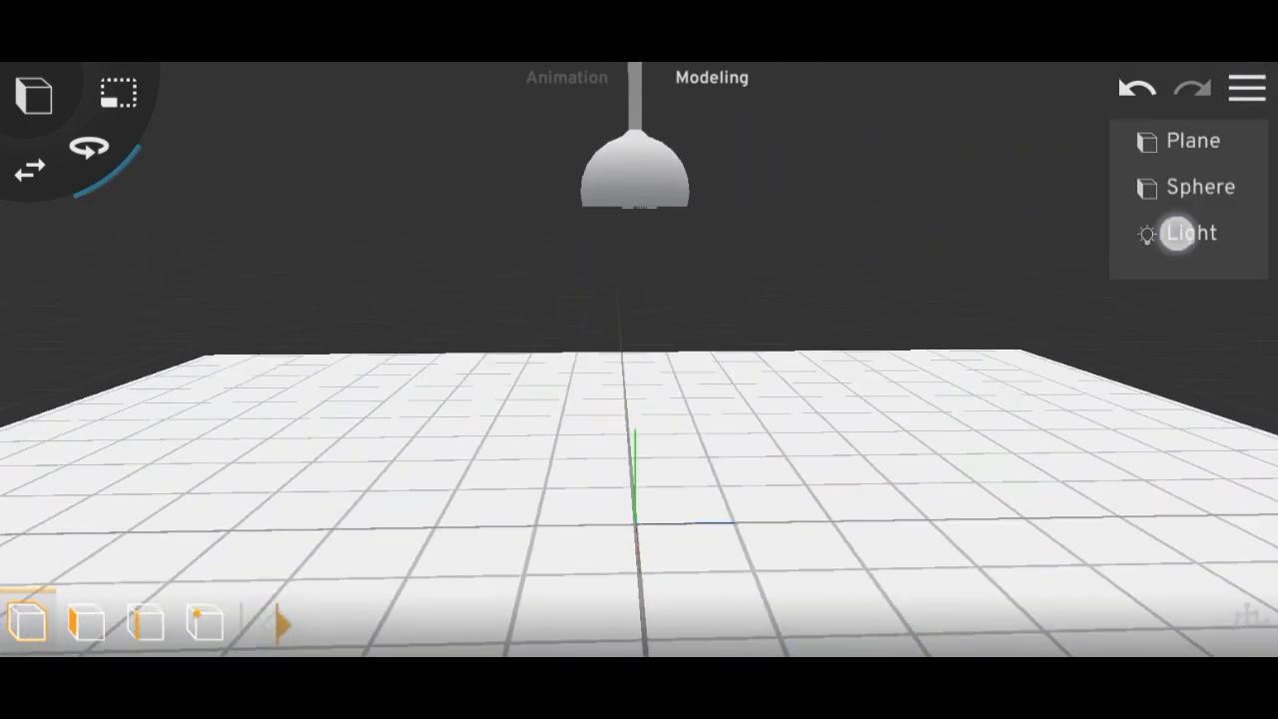
Position the spotlight inside the shade aiming down and set its Angle to 47.15.
left_click(1187, 231)
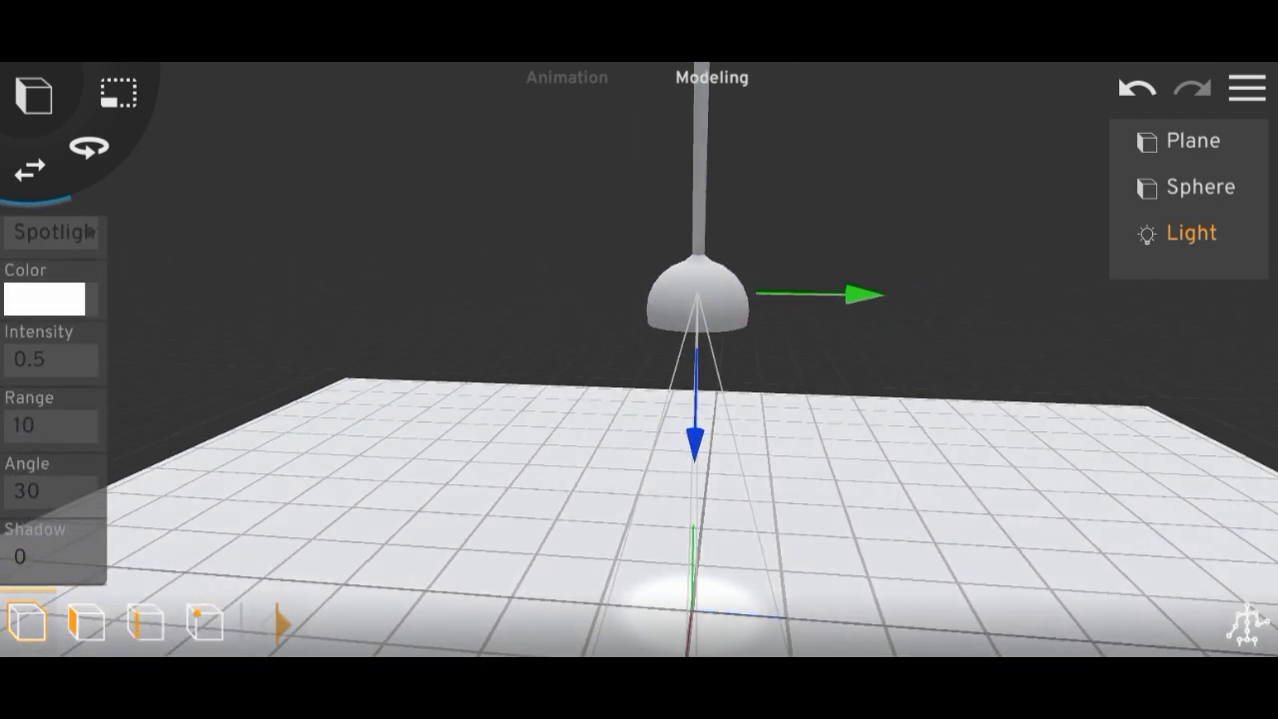
left_click(28, 491)
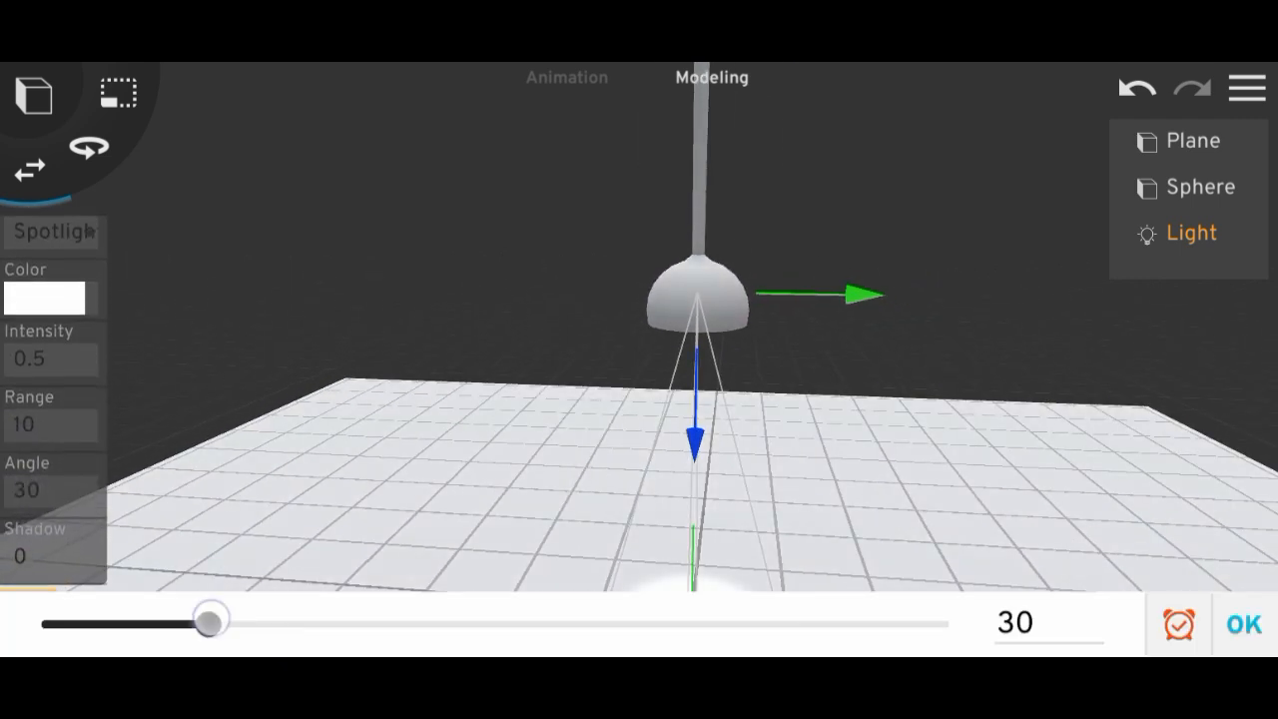
left_click_drag(210, 618, 100, 623)
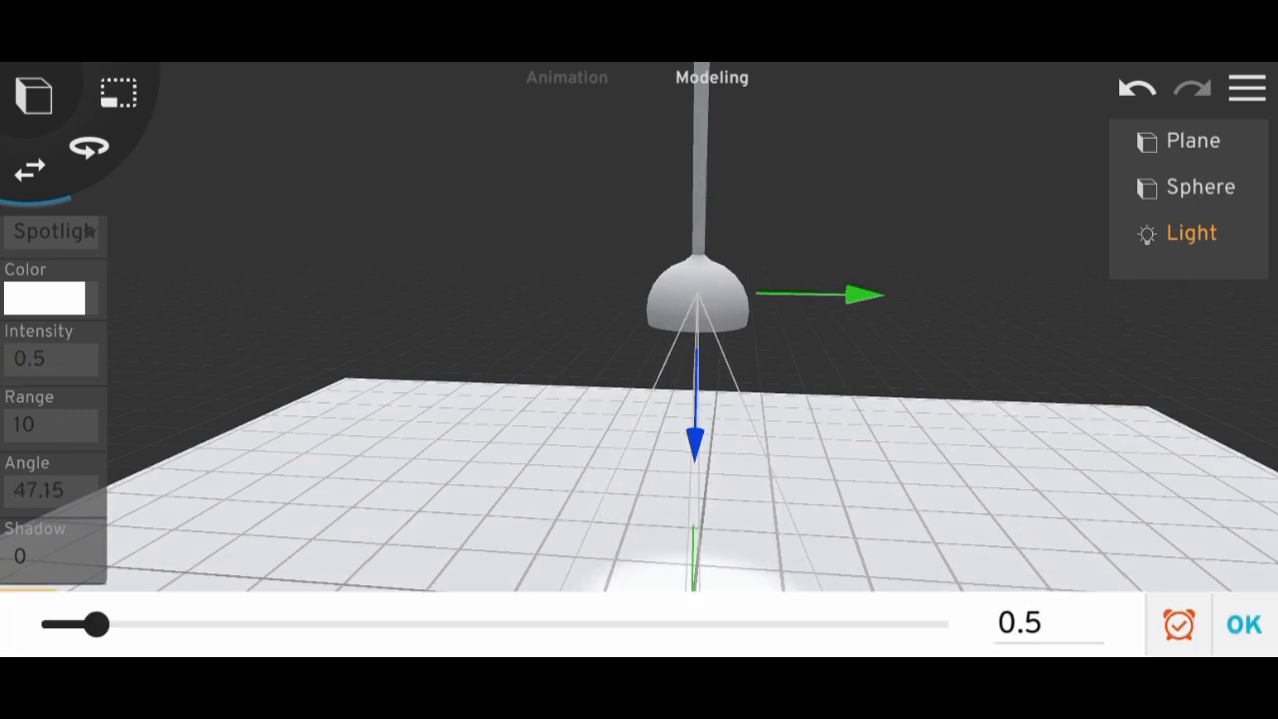
left_click(1241, 627)
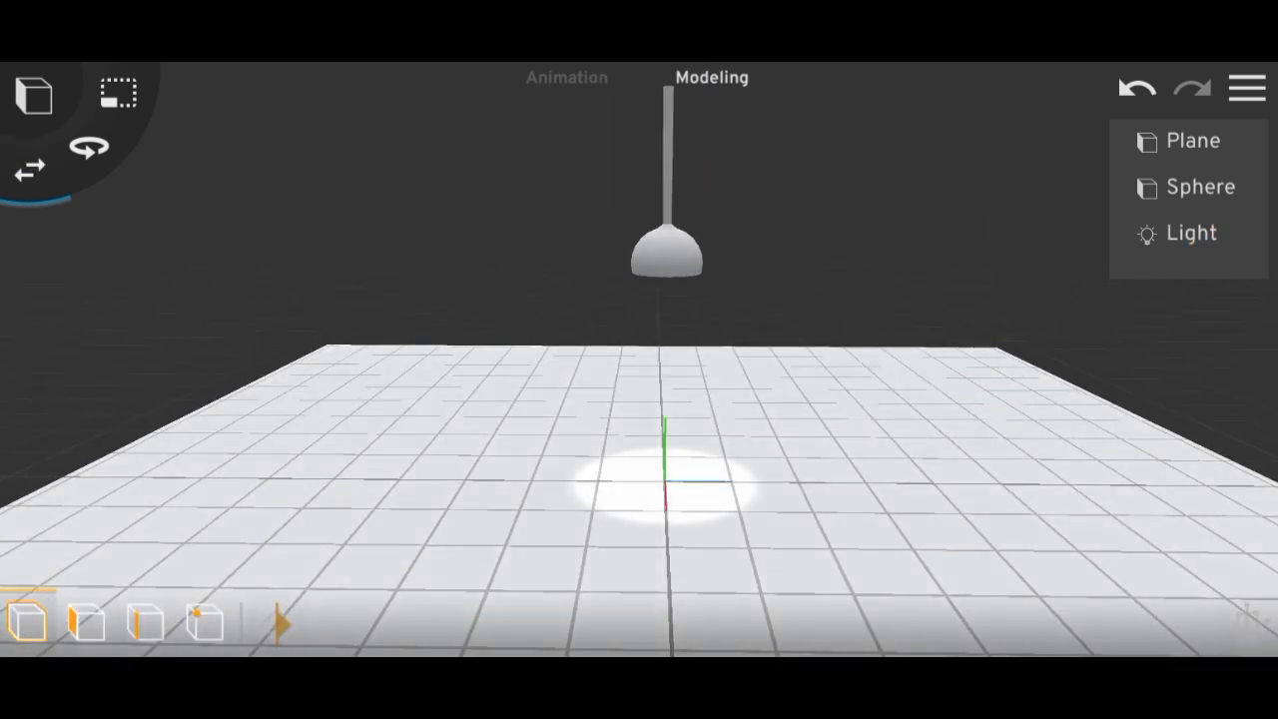
left_click(33, 92)
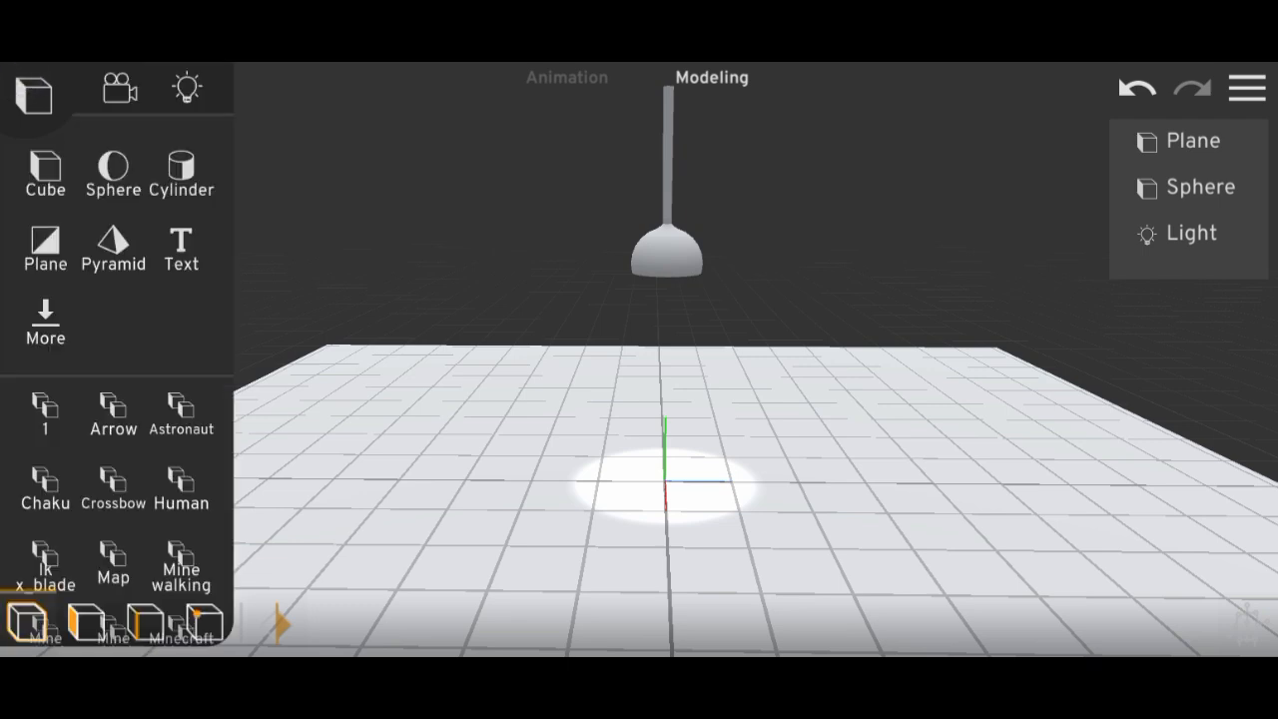
Add a Cylinder under the lamp shade around the light and reselect the spotlight.
left_click(180, 170)
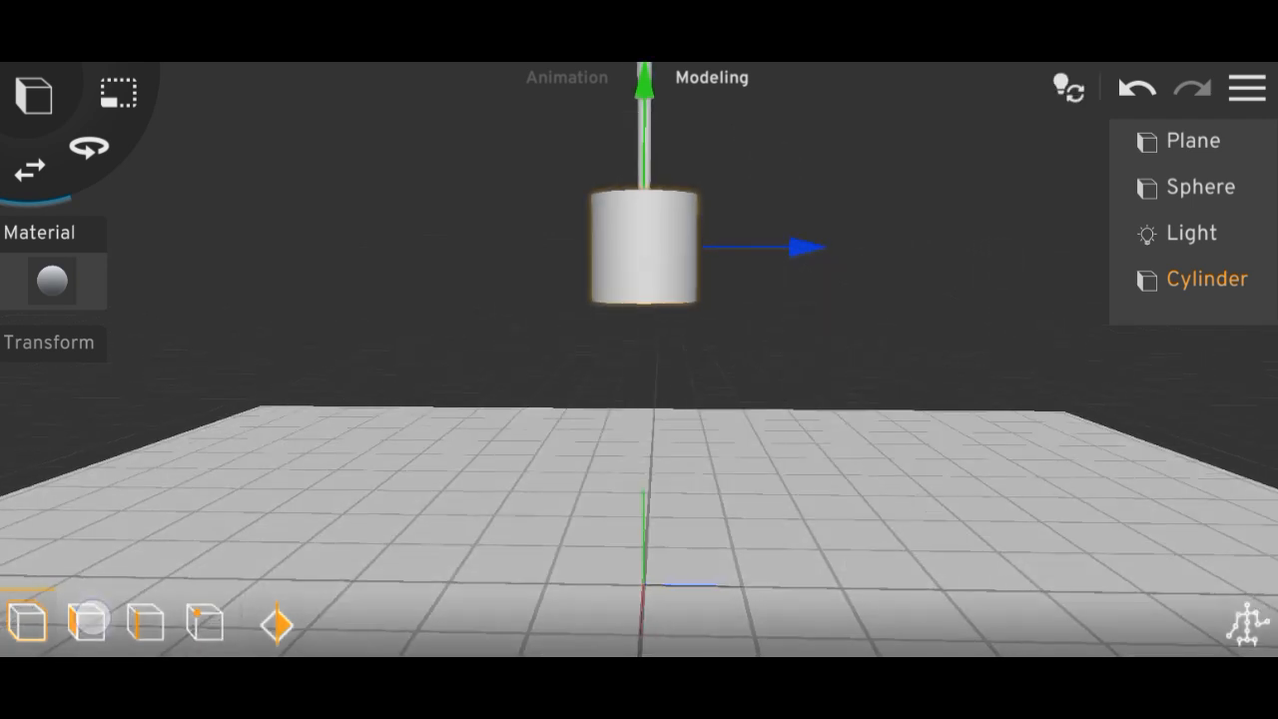
left_click(1189, 232)
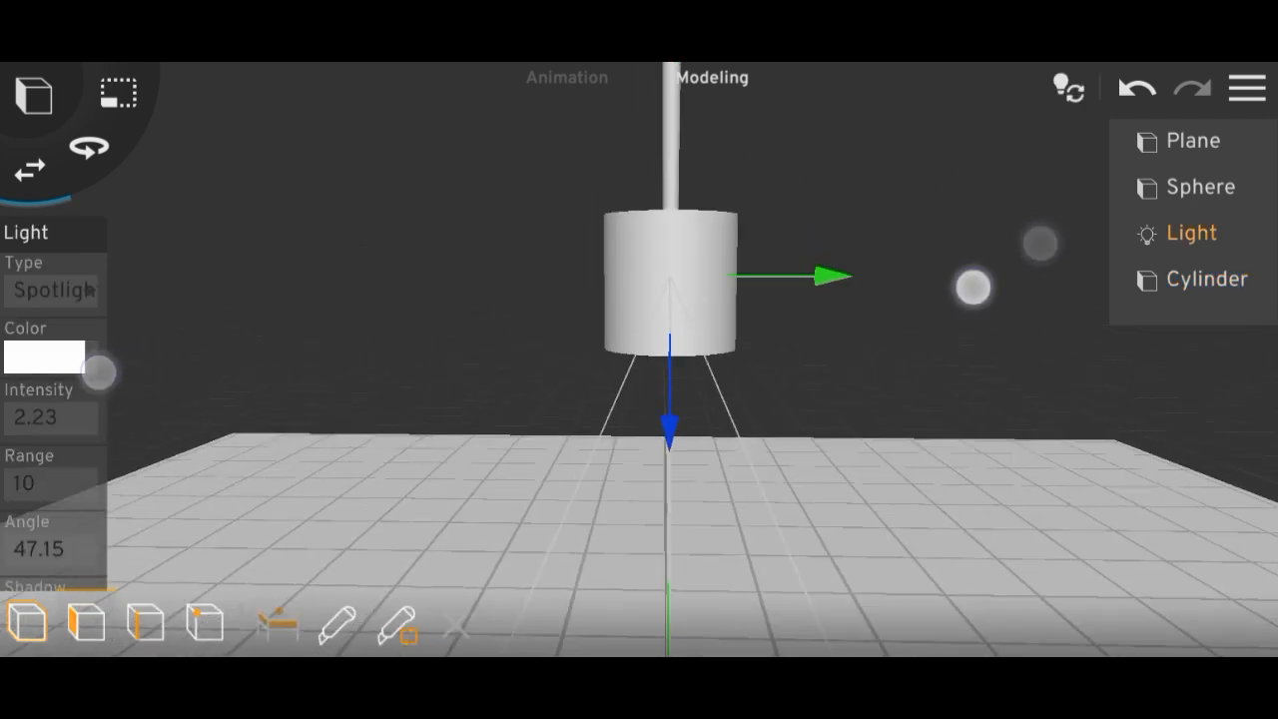
Select the cylinder to taper it into a dark beam cone with 0.14 transparency.
left_click(1206, 280)
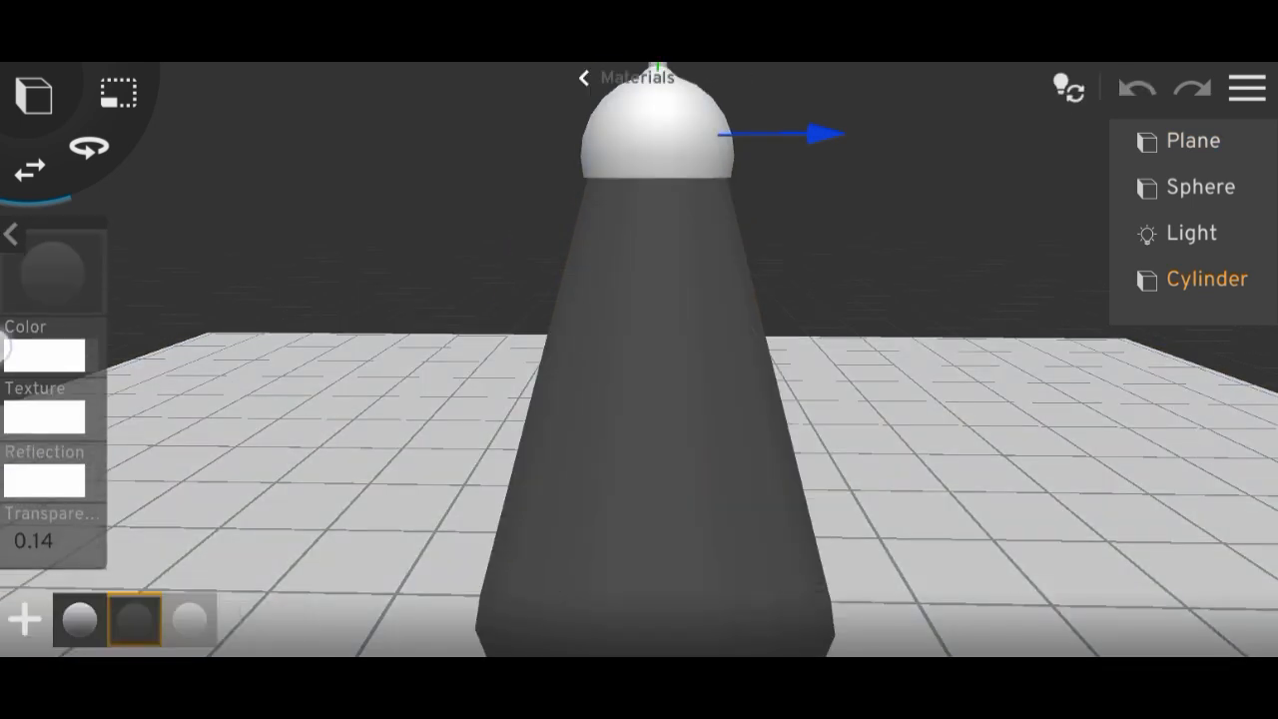
Set the cone material's Reflection Specular and Smoothness to 0.10 and confirm.
left_click(136, 619)
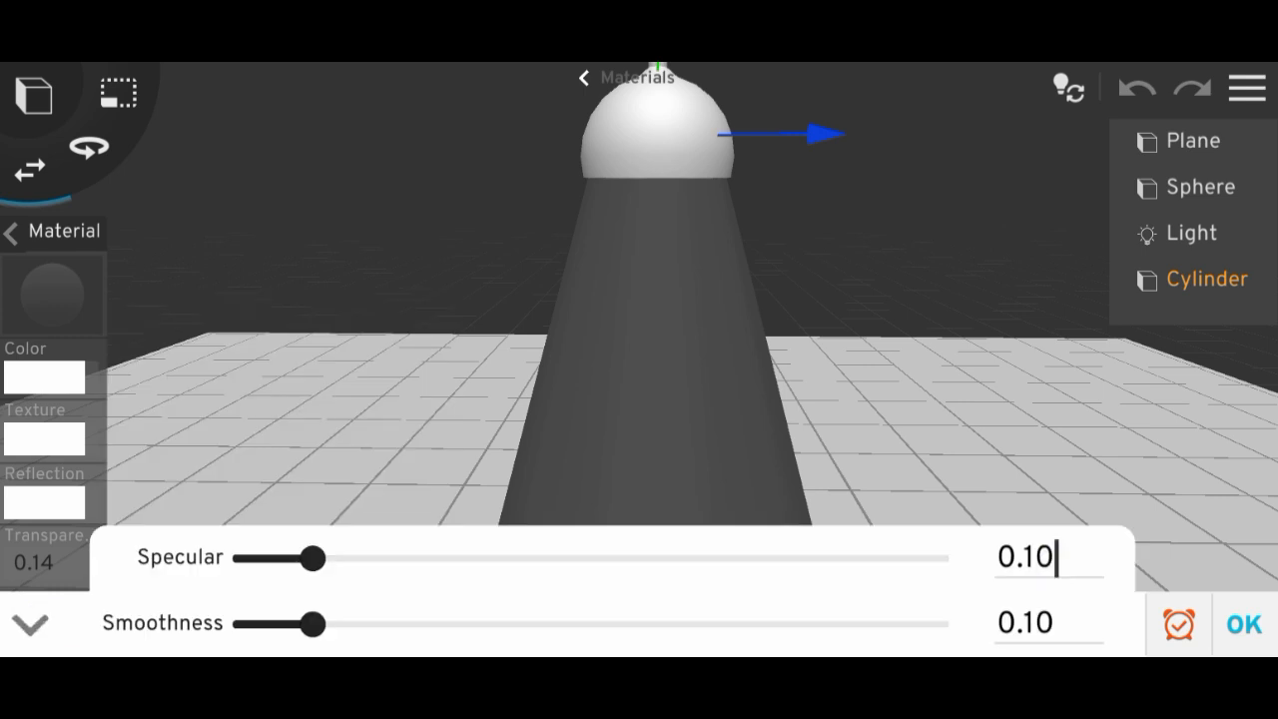
left_click(1046, 555)
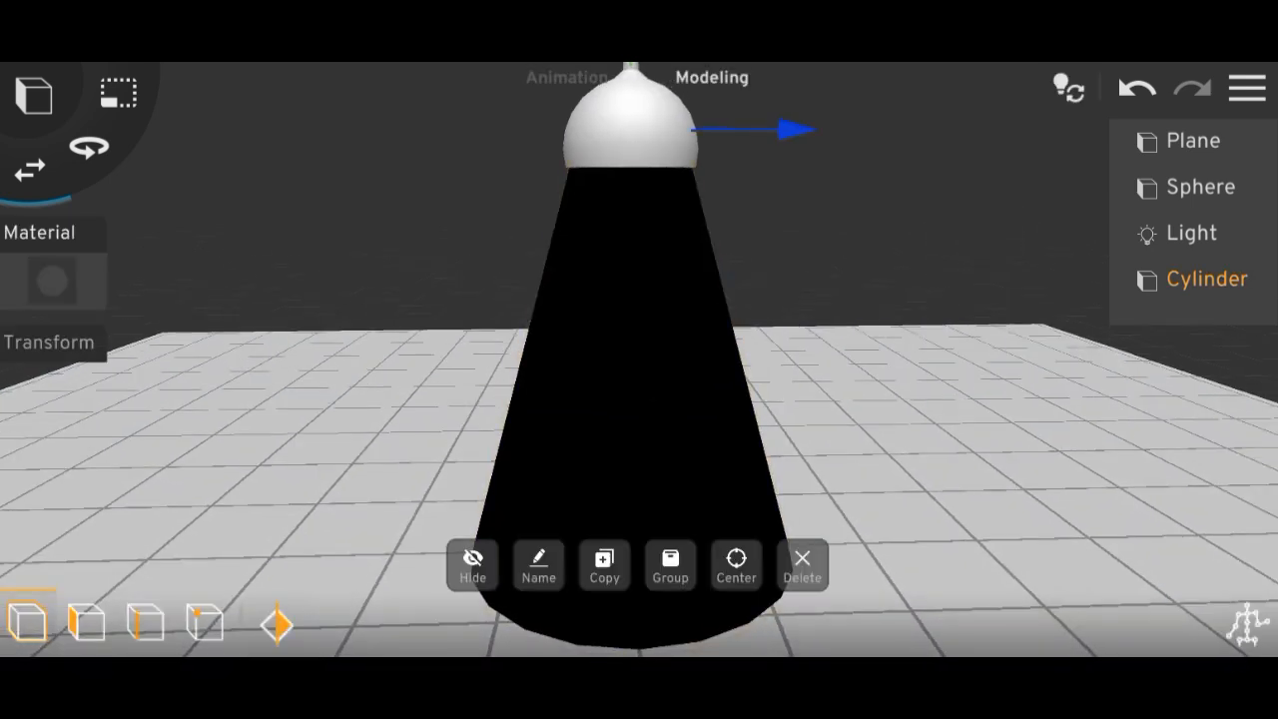
Group the cone and copy it repeatedly into duplicates Cylinder 1 through Cylinder 5.
left_click(670, 562)
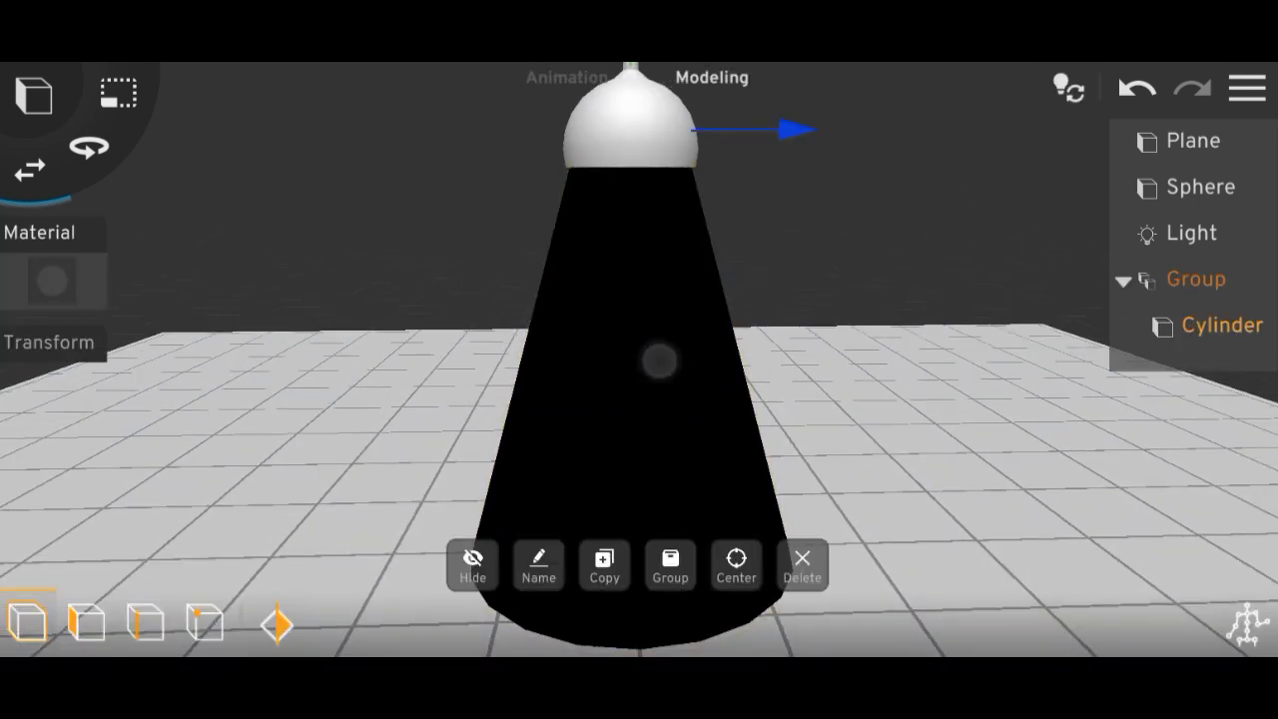
left_click(603, 563)
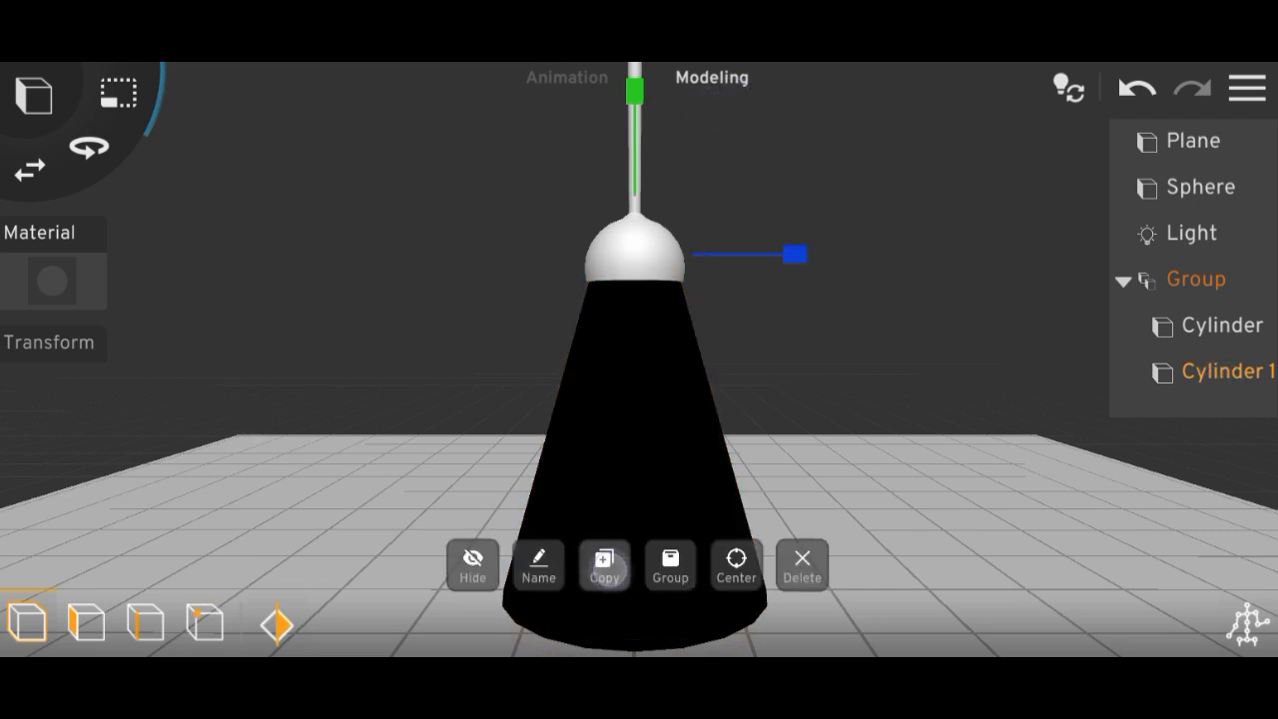
left_click(602, 563)
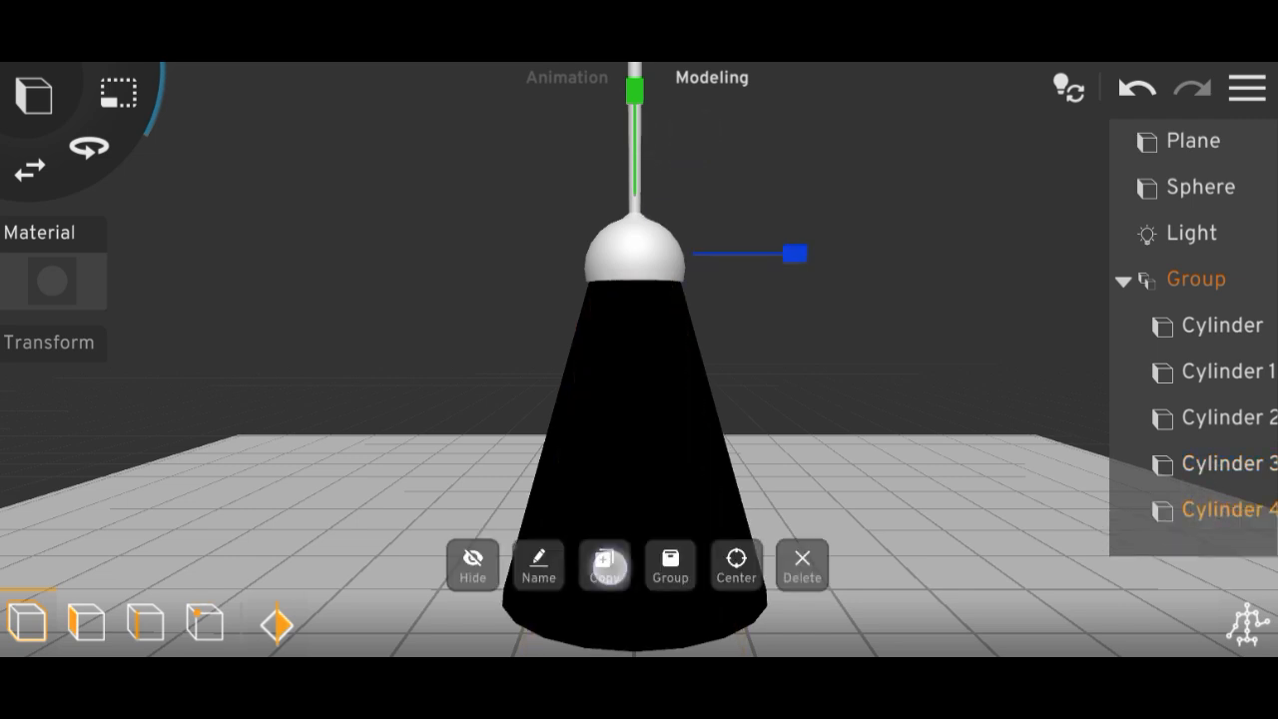
left_click(603, 563)
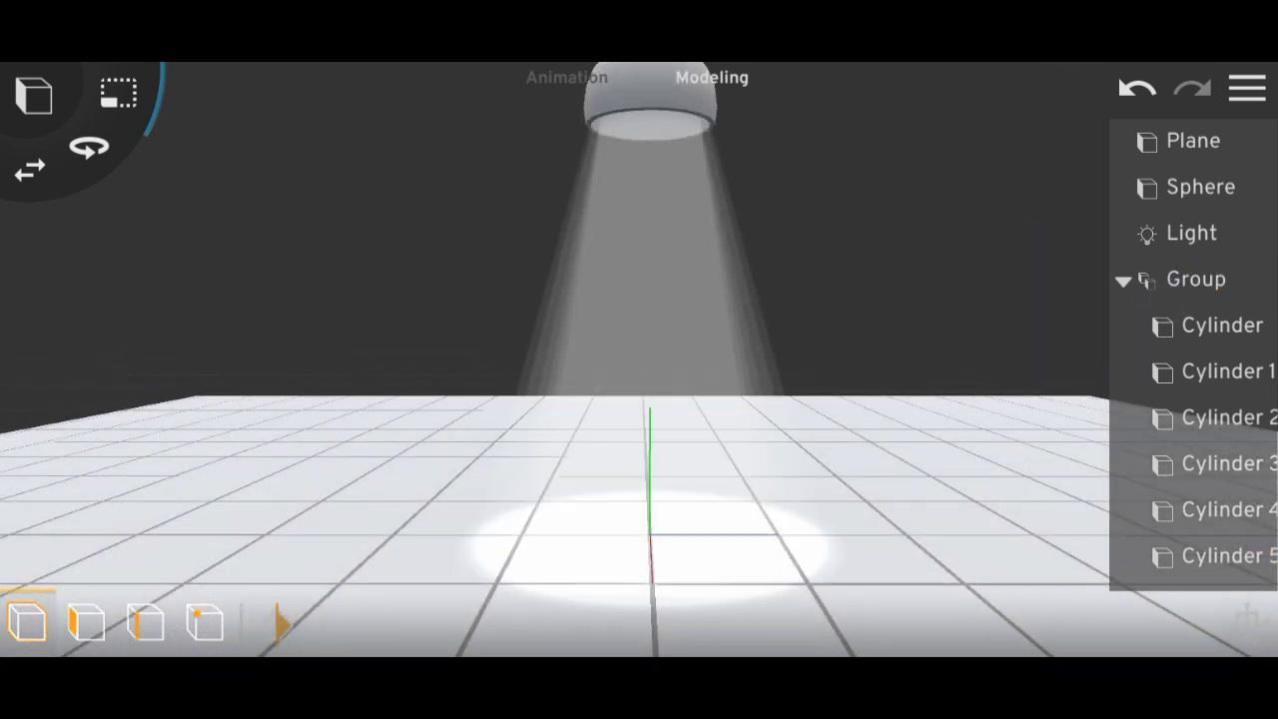
Select the stacked cone copies and shift their material colour to a faint dark blue.
left_click(1222, 323)
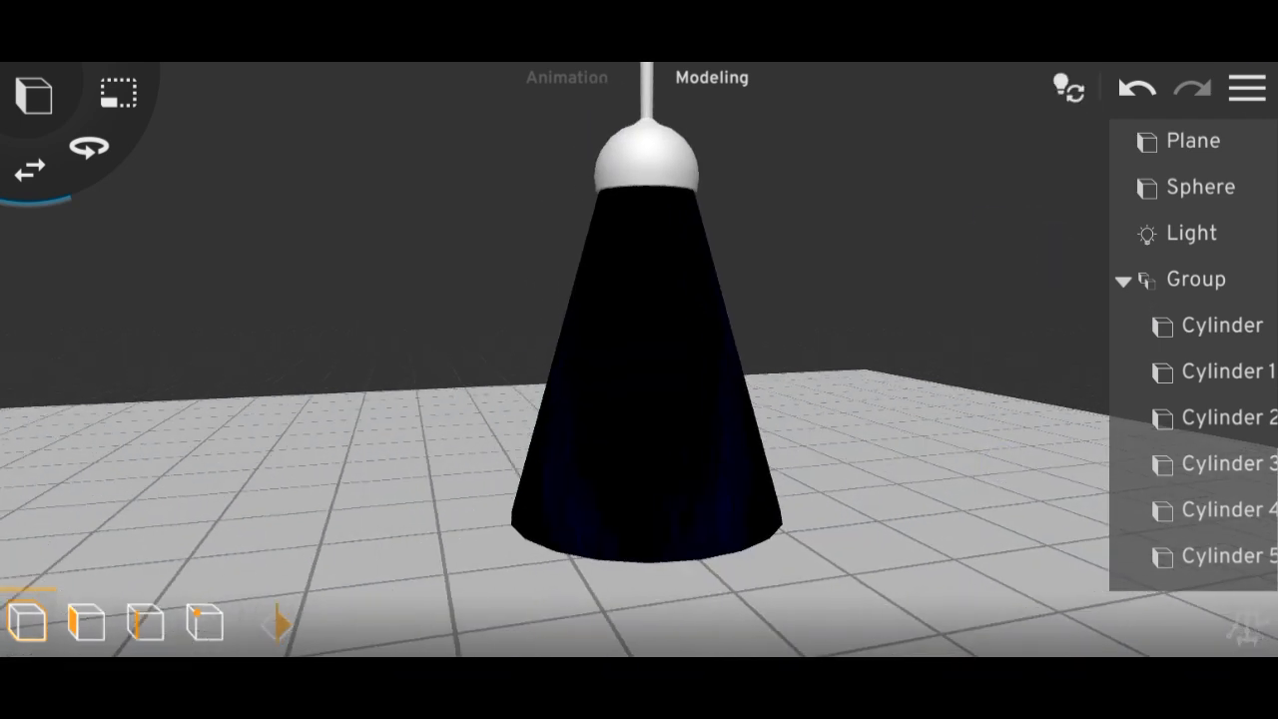
left_click(1246, 87)
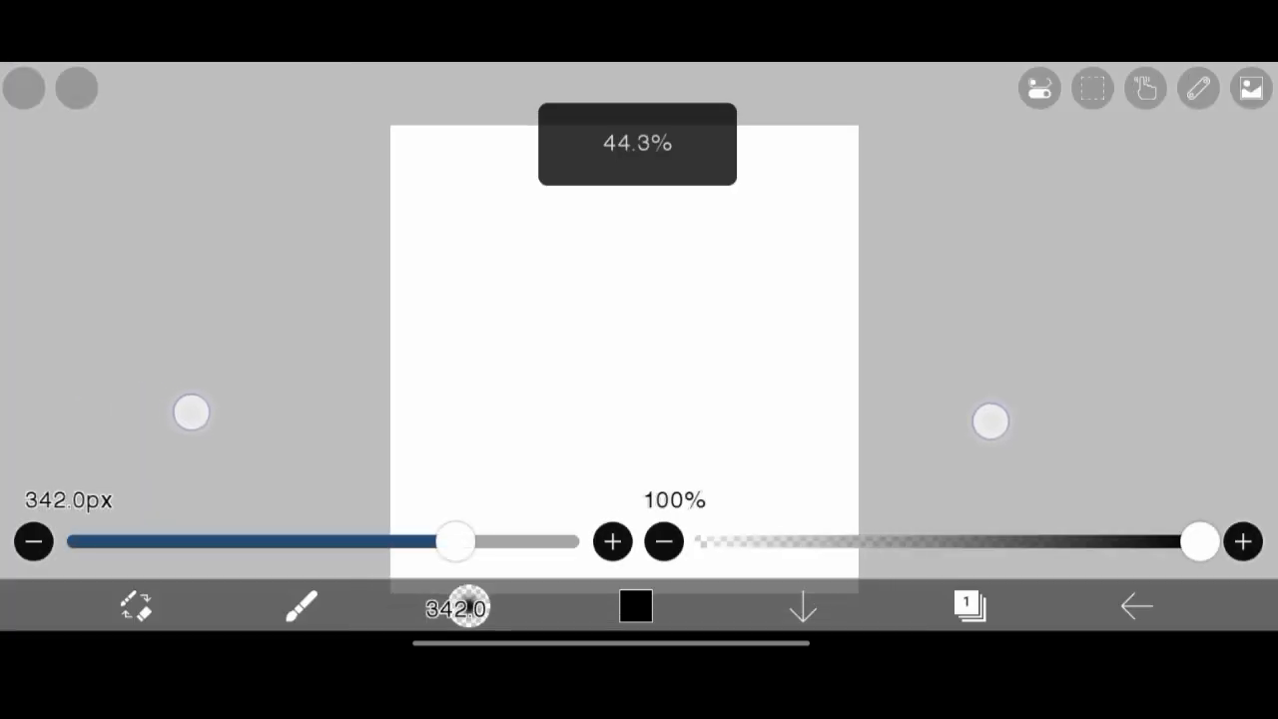
Fill layer 1 black, then paint a soft white diagonal beam streak on a new layer with a large airbrush.
left_click(966, 604)
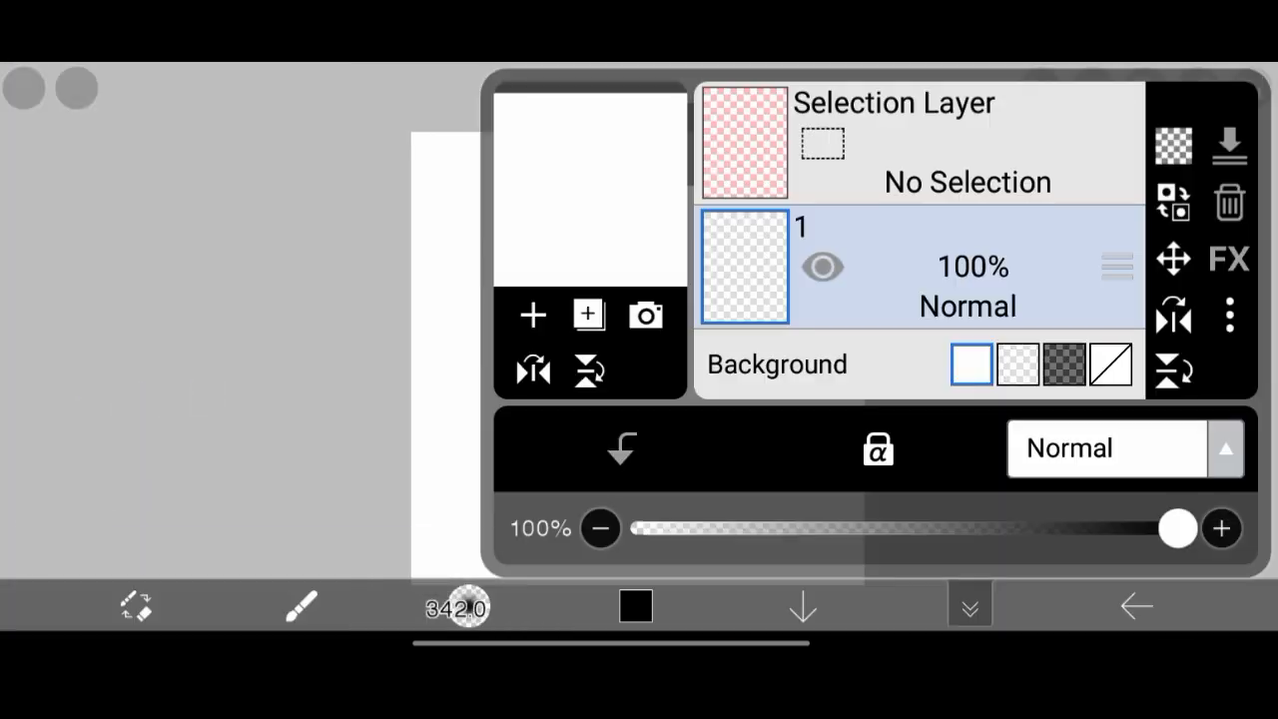
left_click(301, 607)
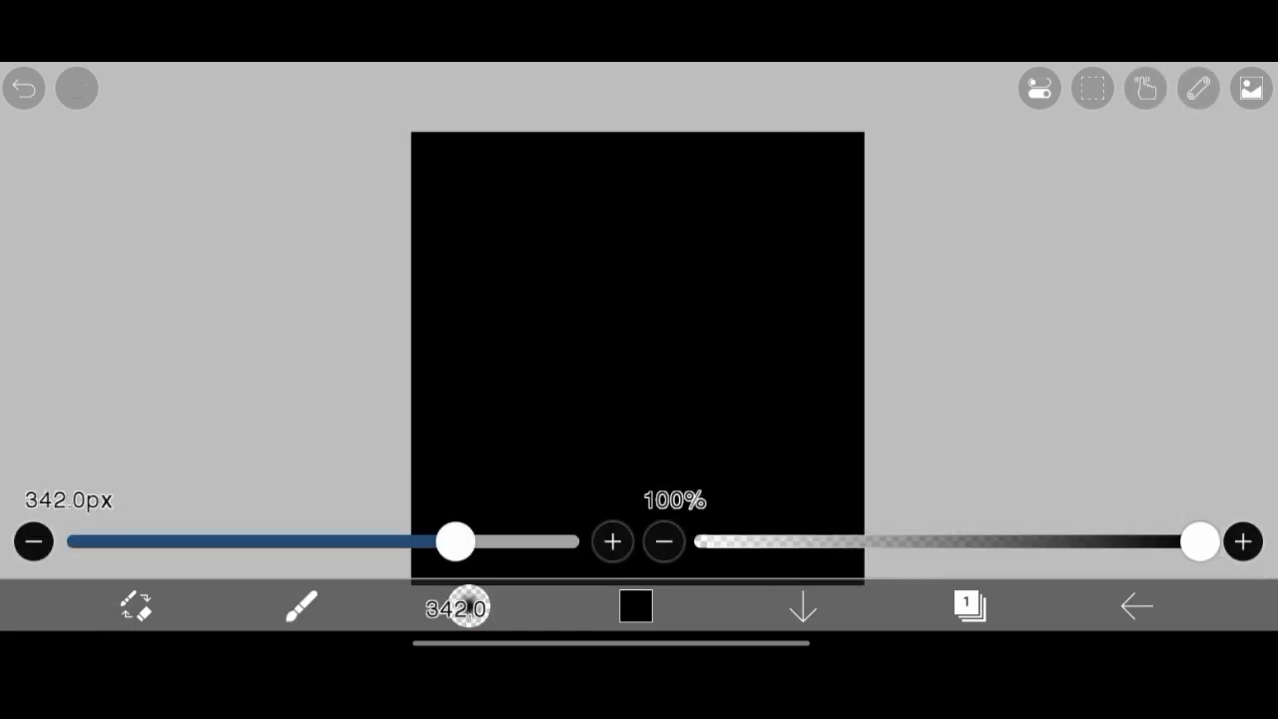
left_click(966, 607)
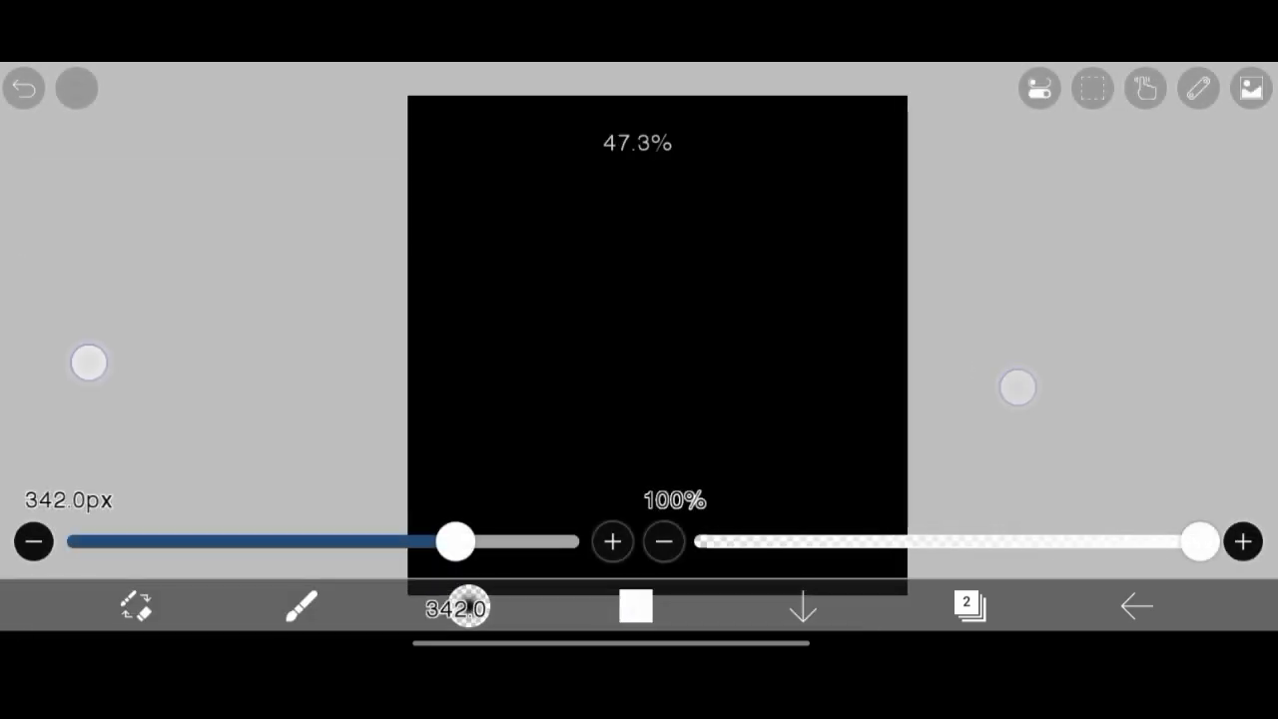
left_click_drag(455, 541, 488, 541)
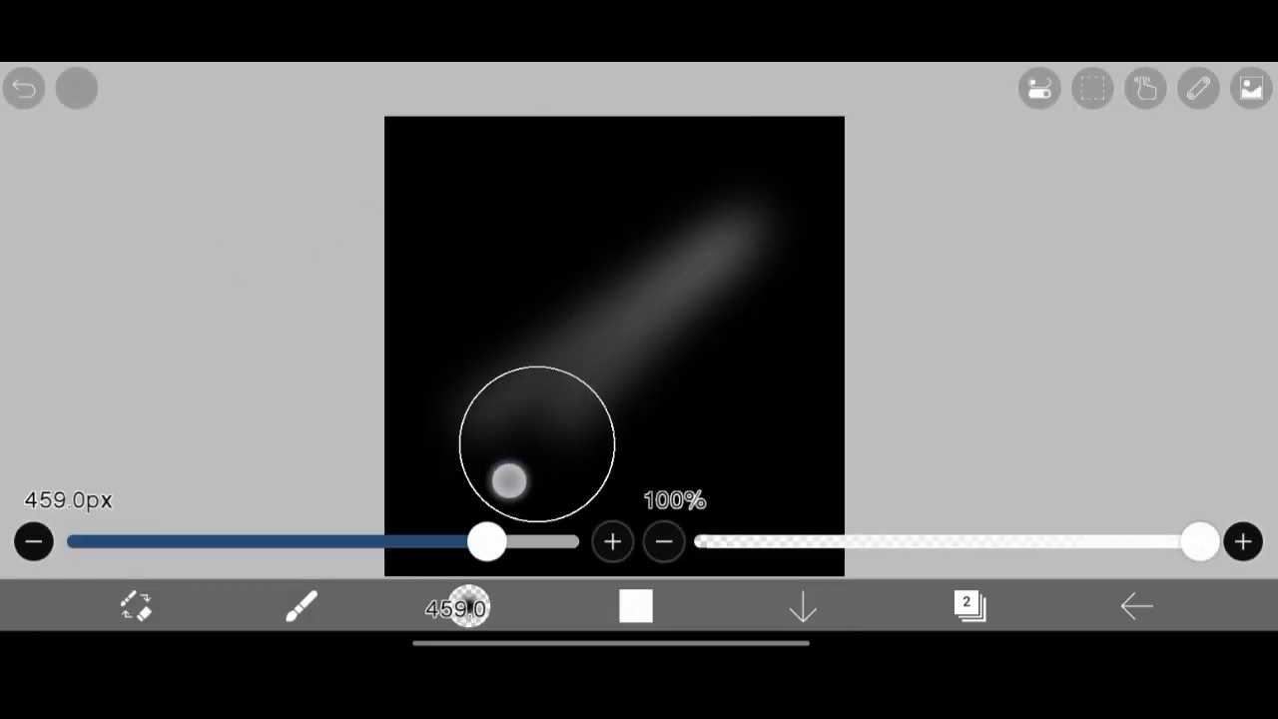
left_click(966, 605)
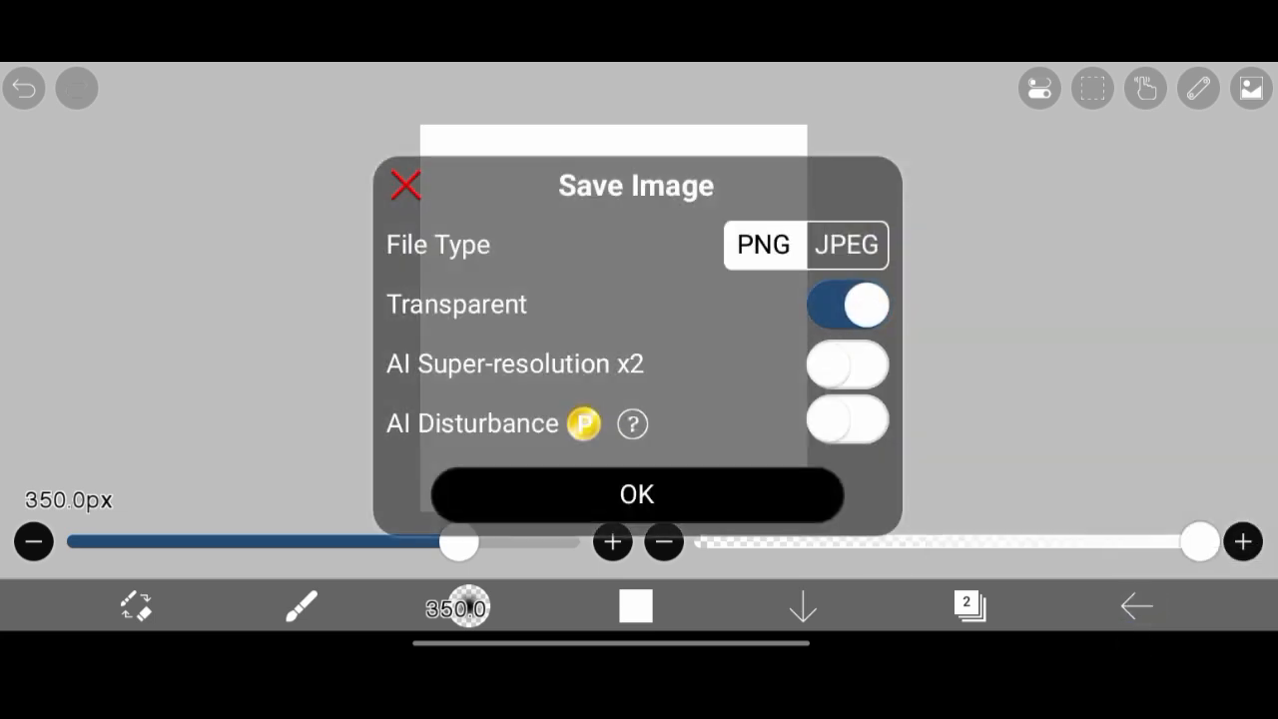
Save the beam drawing as a PNG with Transparent on.
left_click(635, 496)
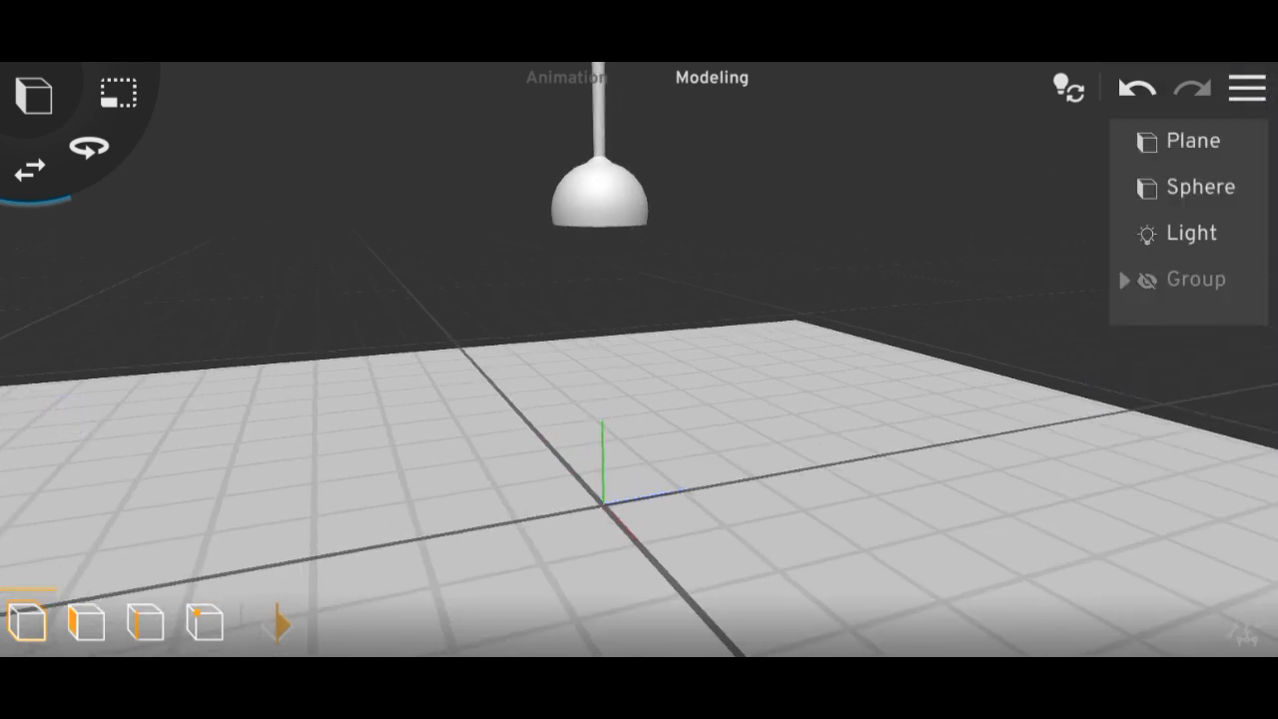
Add a Plane under the shade carrying the beam PNG texture and scale it into a wide cone.
left_click(1192, 140)
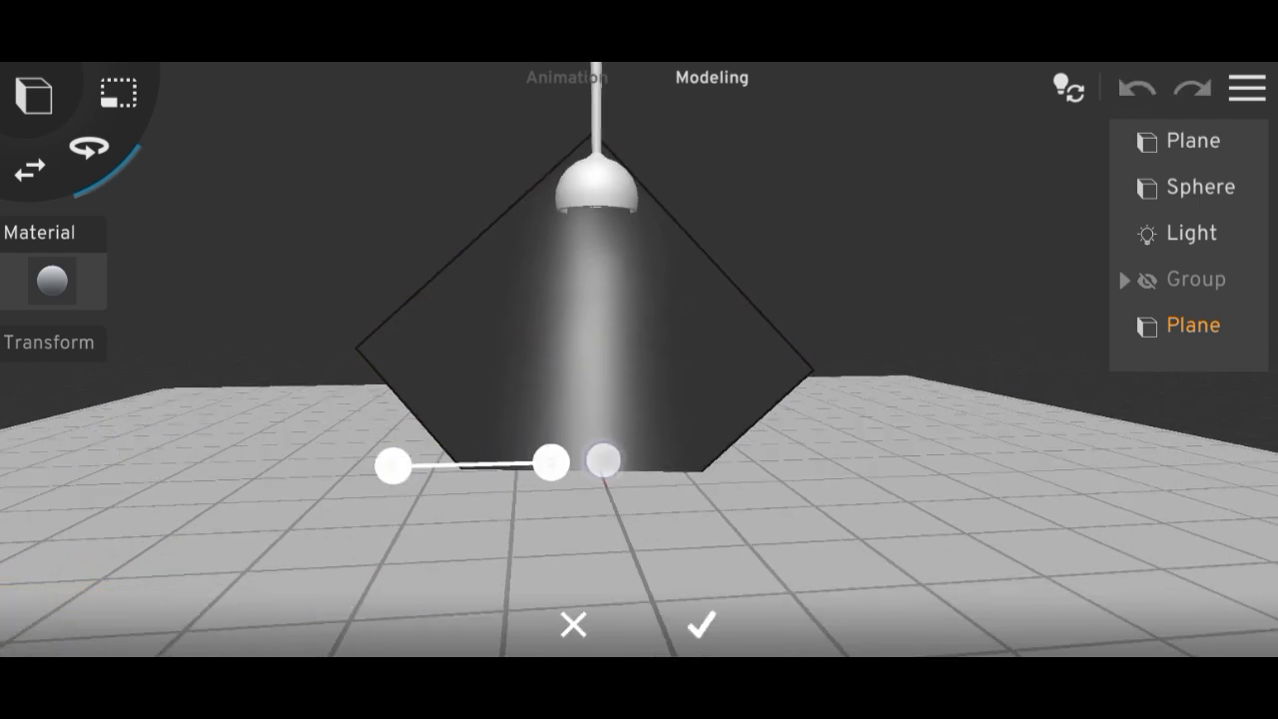
left_click(698, 626)
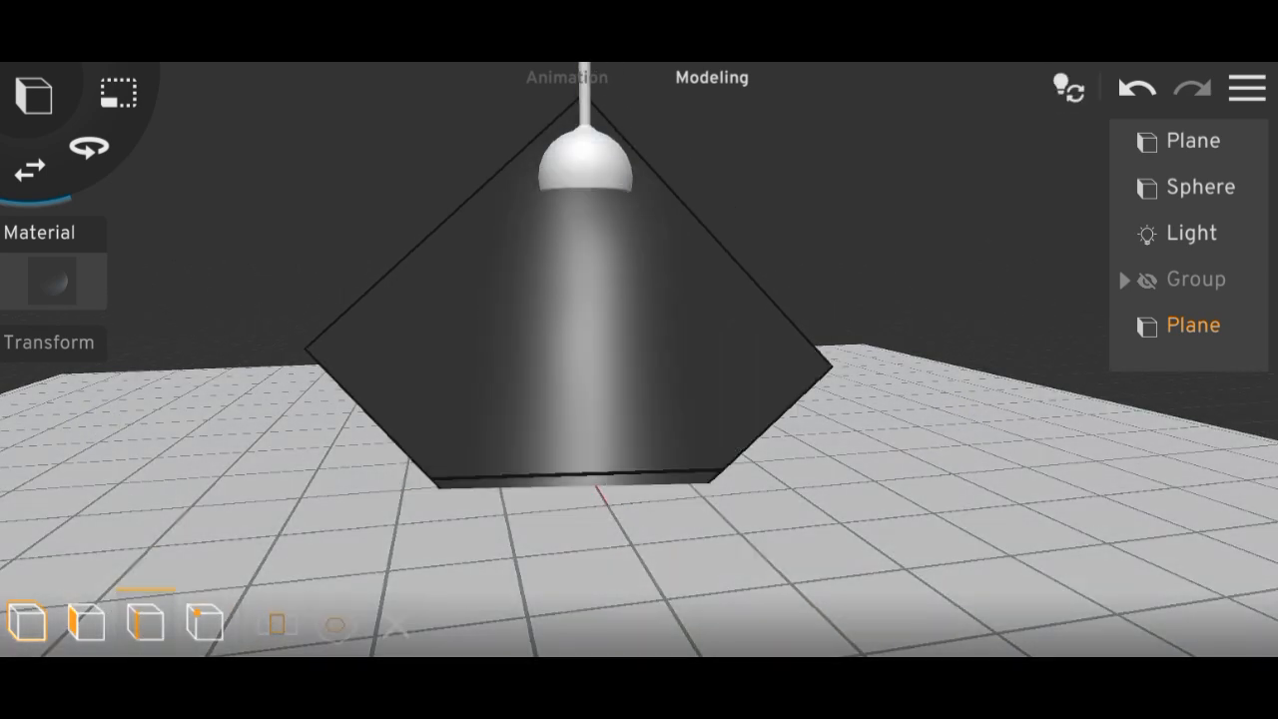
left_click(117, 92)
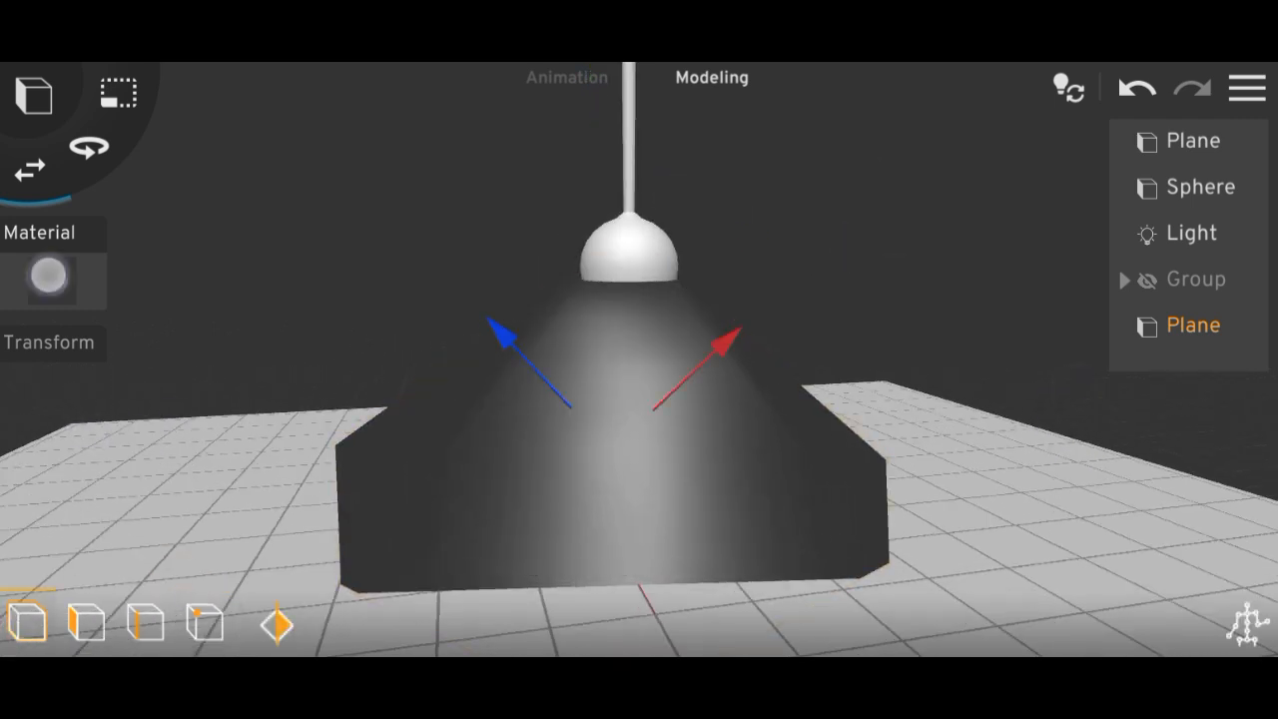
Set the plane material's Specular value and Transparency with Pixel Blending so the black backdrop vanishes.
left_click(48, 277)
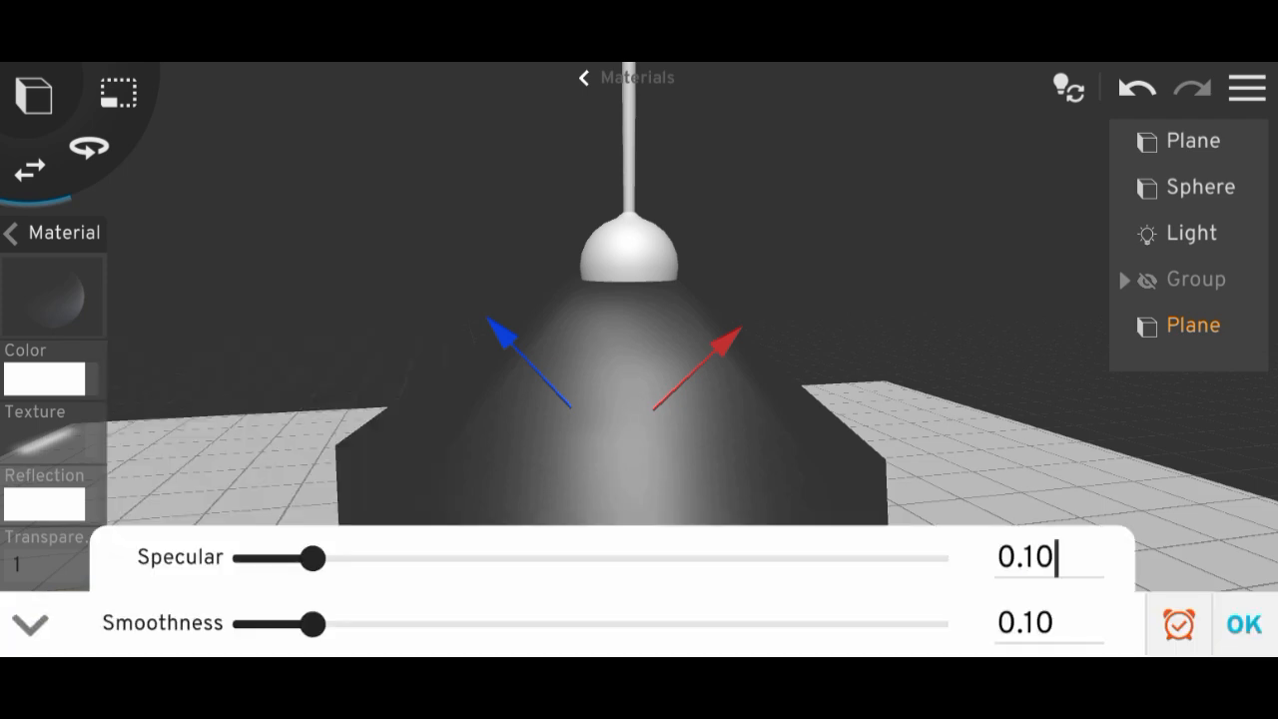
left_click(1048, 554)
type("-10.1")
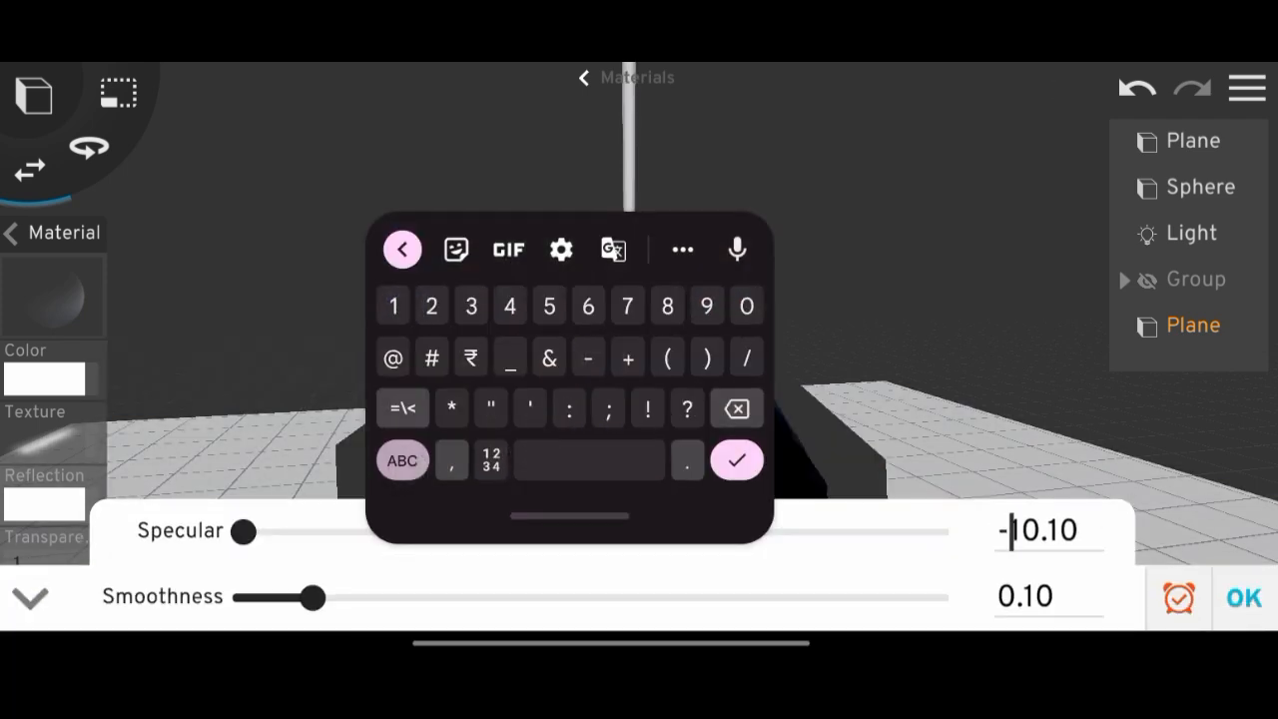
left_click(1242, 599)
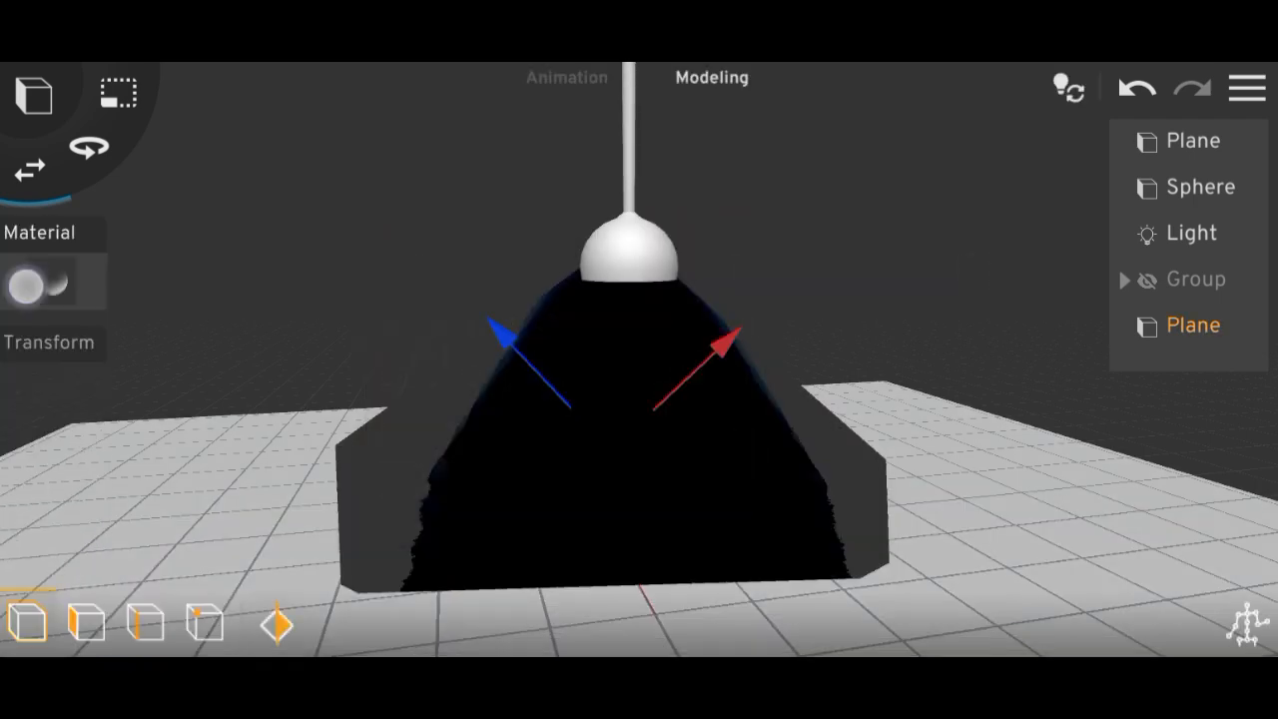
left_click(40, 284)
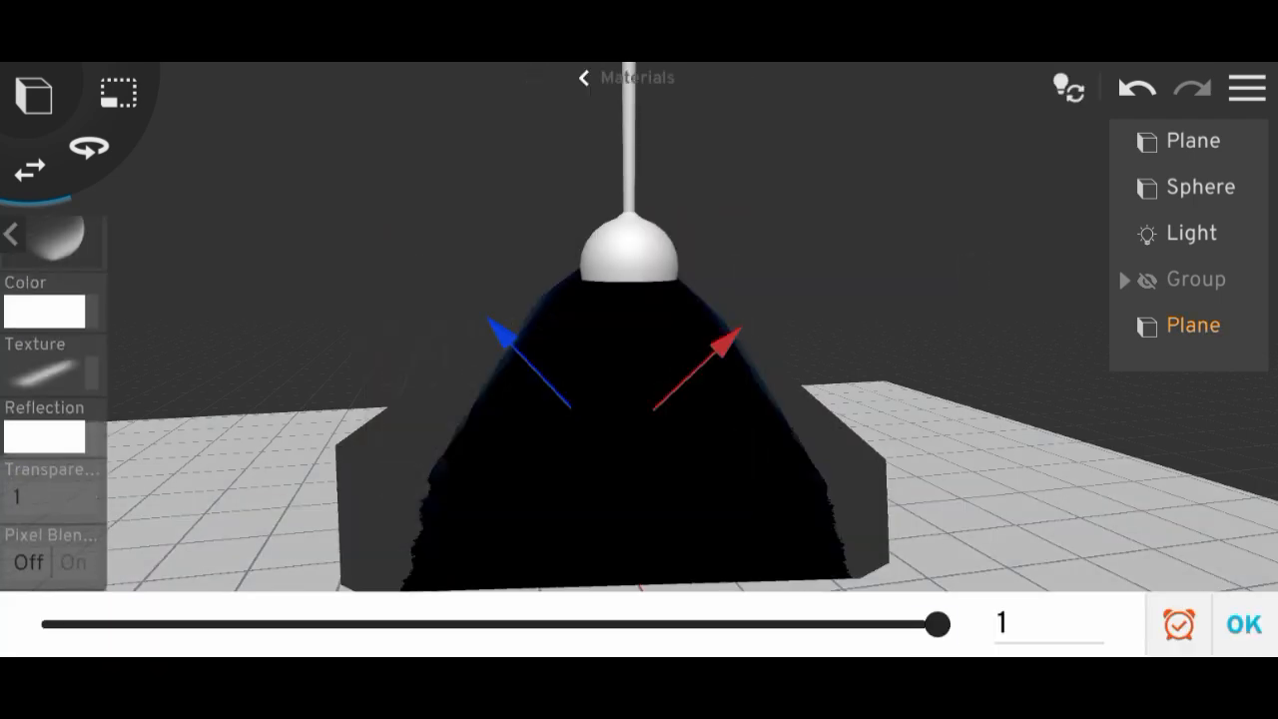
left_click_drag(938, 623, 683, 623)
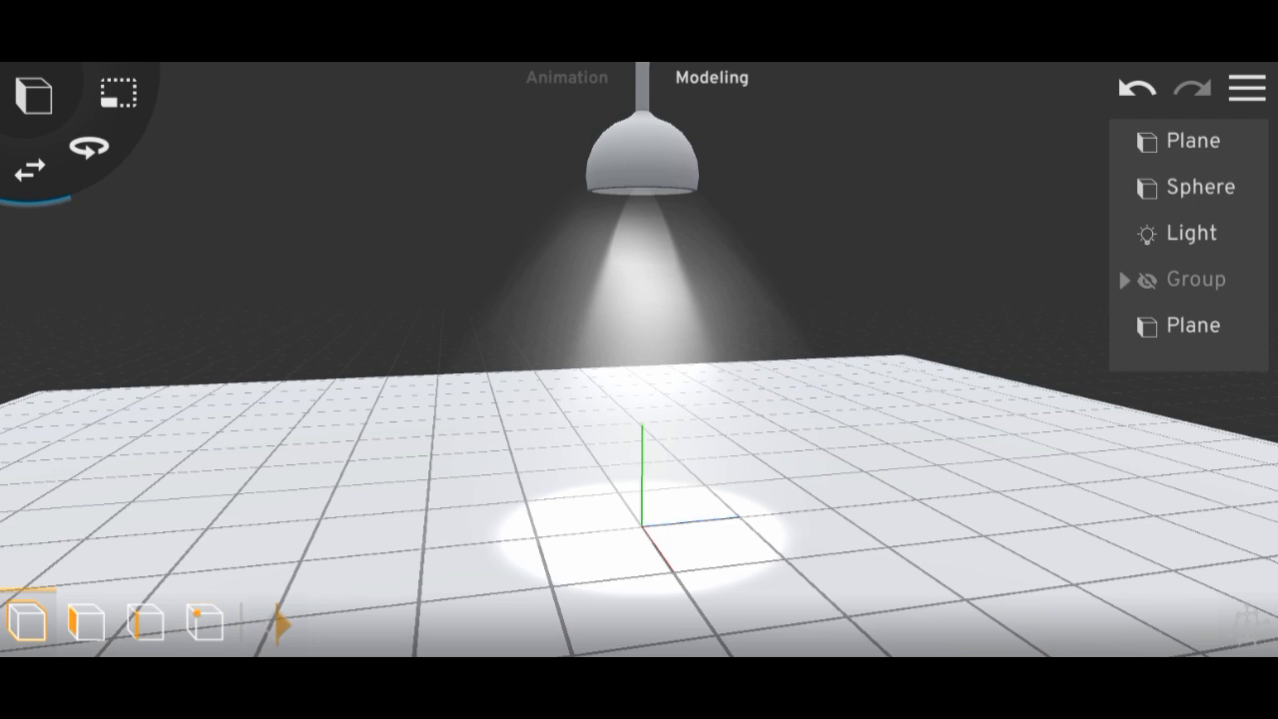
Set Render lighting to Night, change the Light to a Sun type and dim its intensity to 0.5.
left_click(1245, 88)
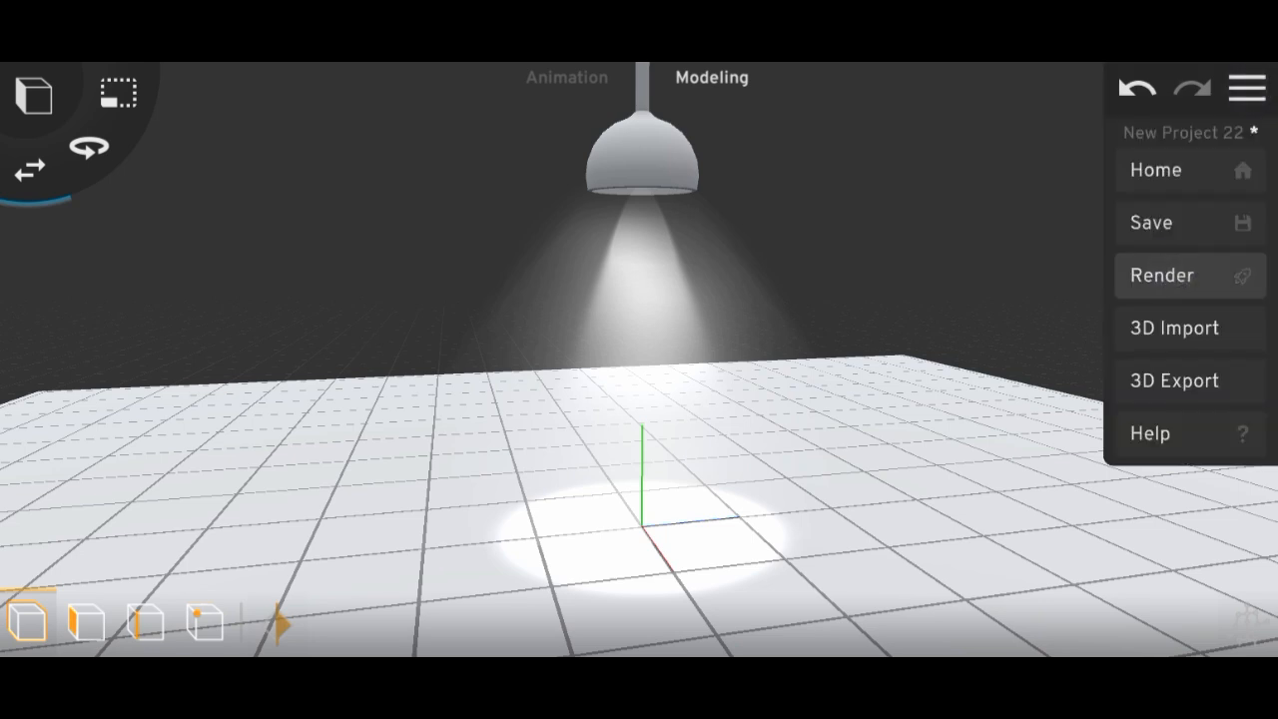
left_click(1161, 276)
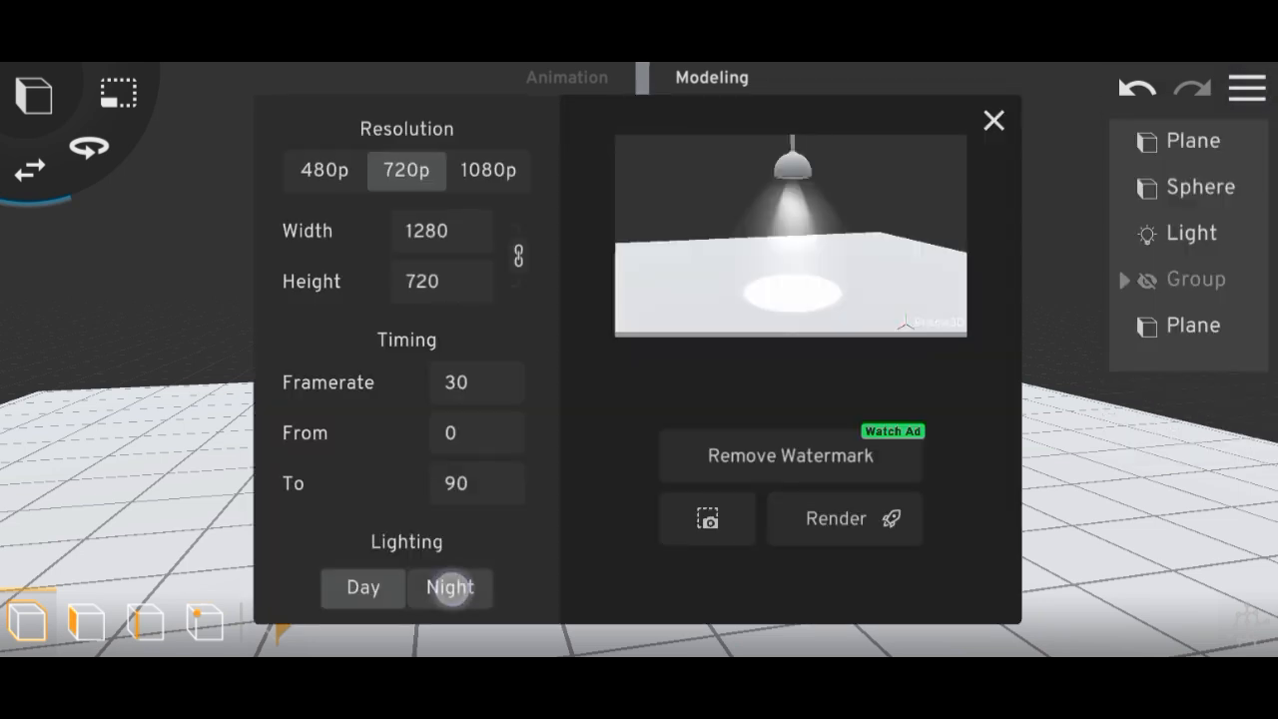
left_click(992, 119)
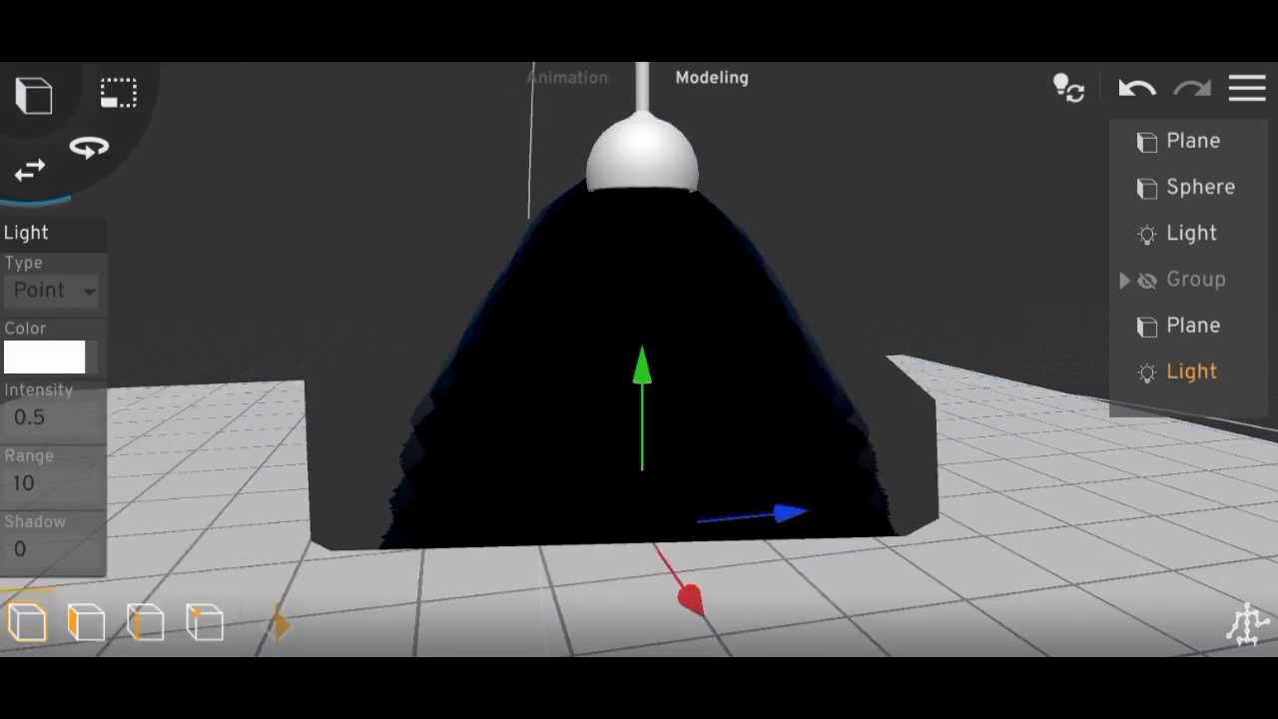
left_click(51, 290)
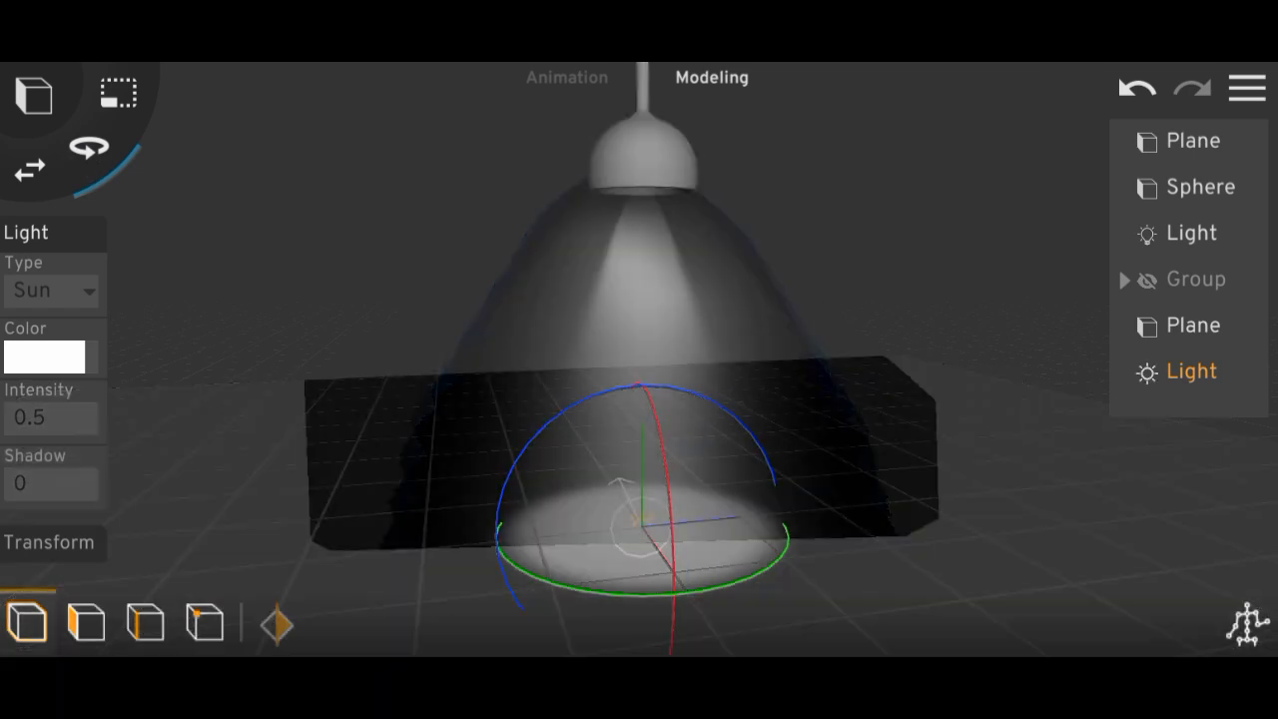
left_click(52, 417)
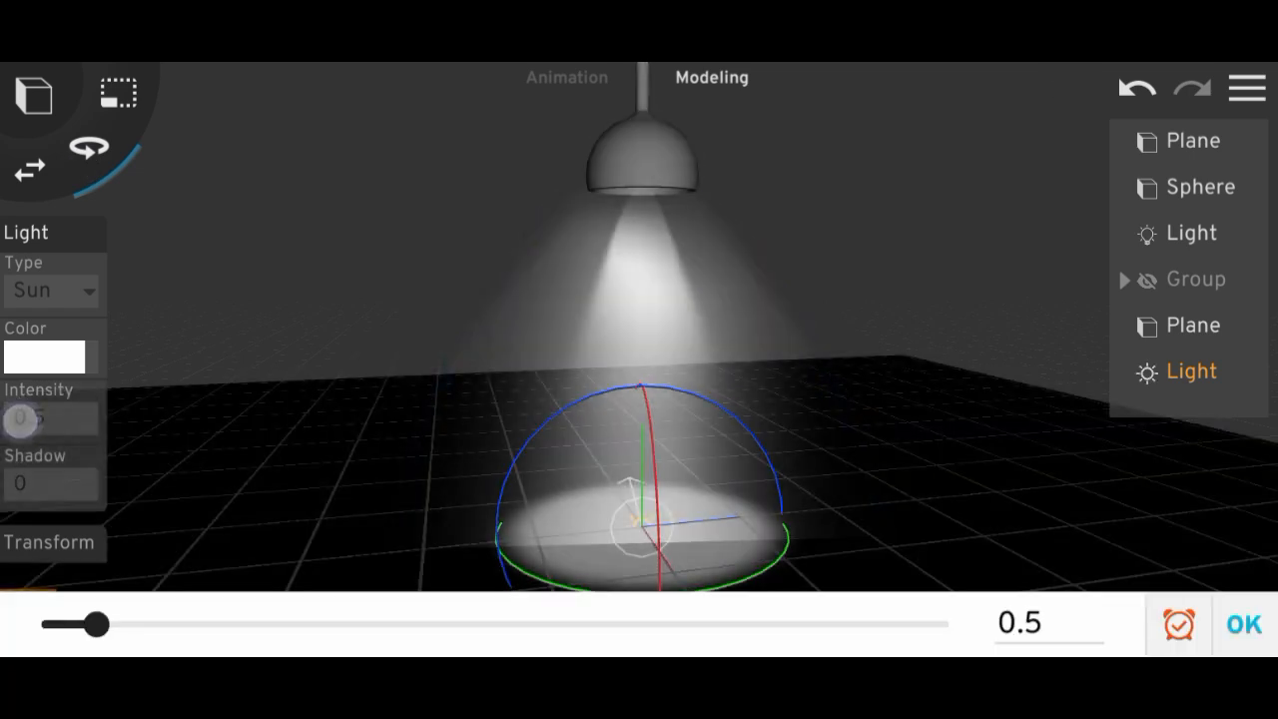
left_click_drag(98, 623, 64, 623)
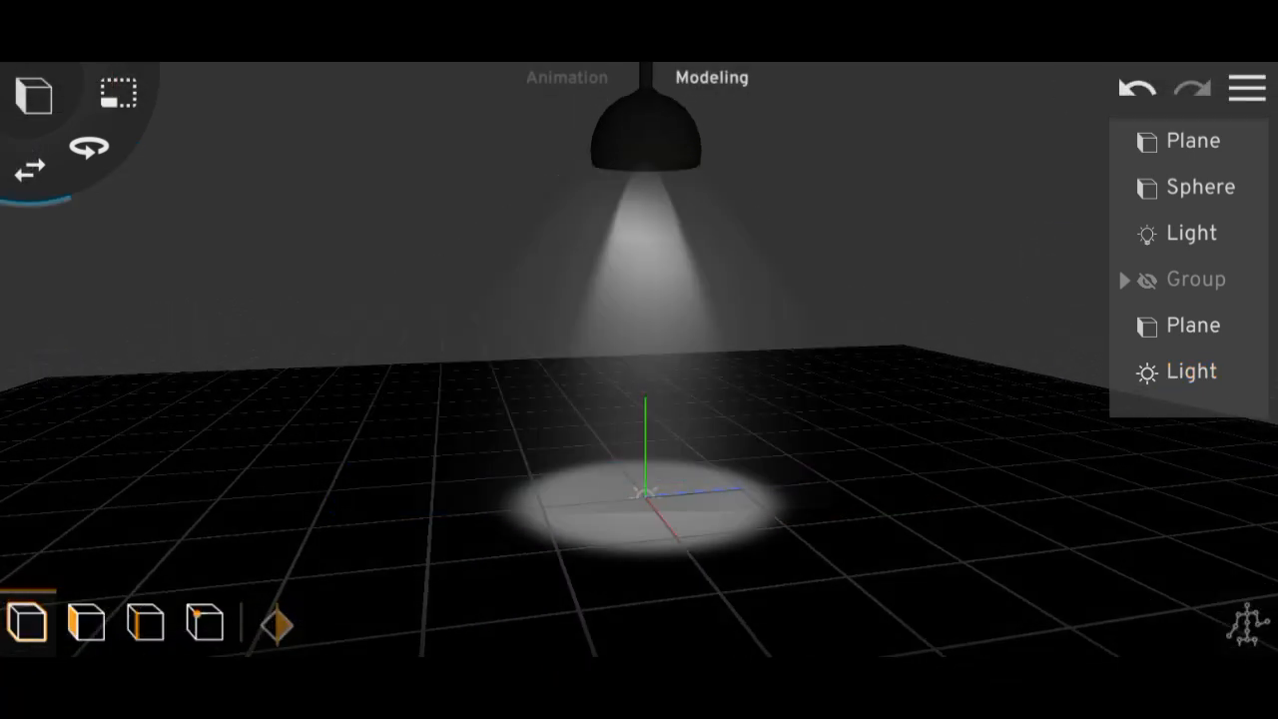
Add a Camera from the Add objects panel's camera tab.
left_click(34, 92)
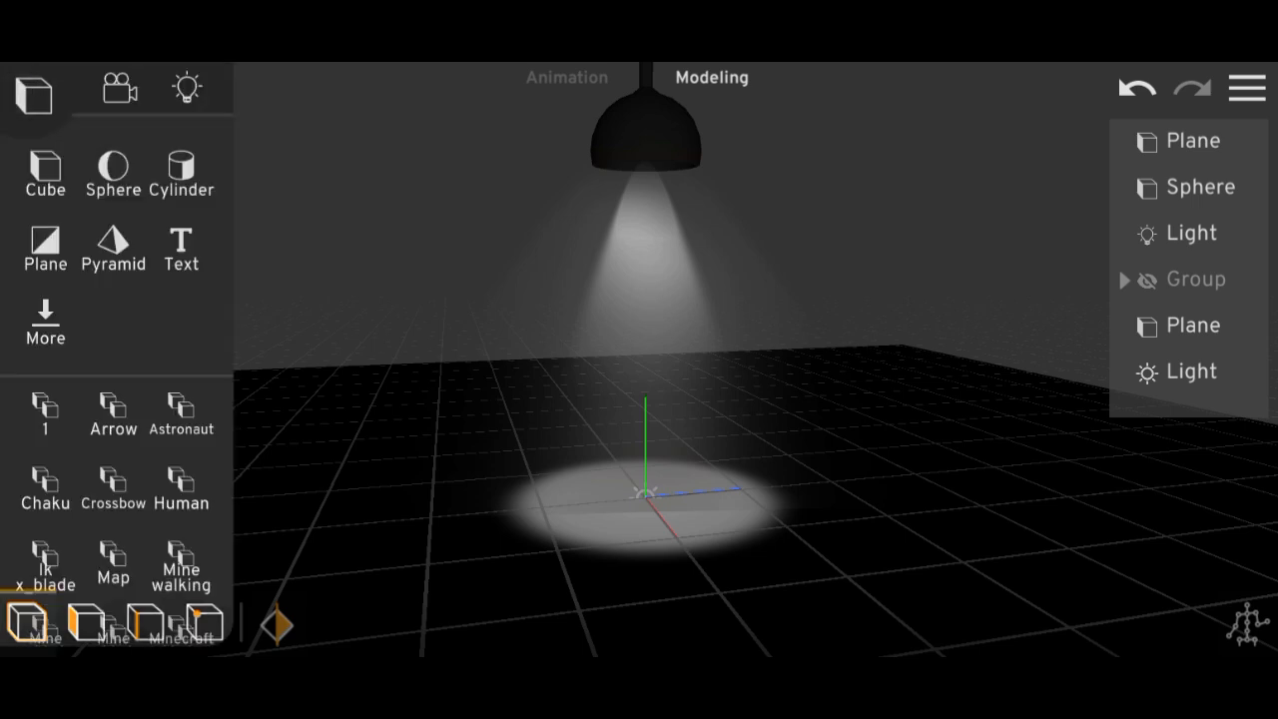
left_click(1202, 417)
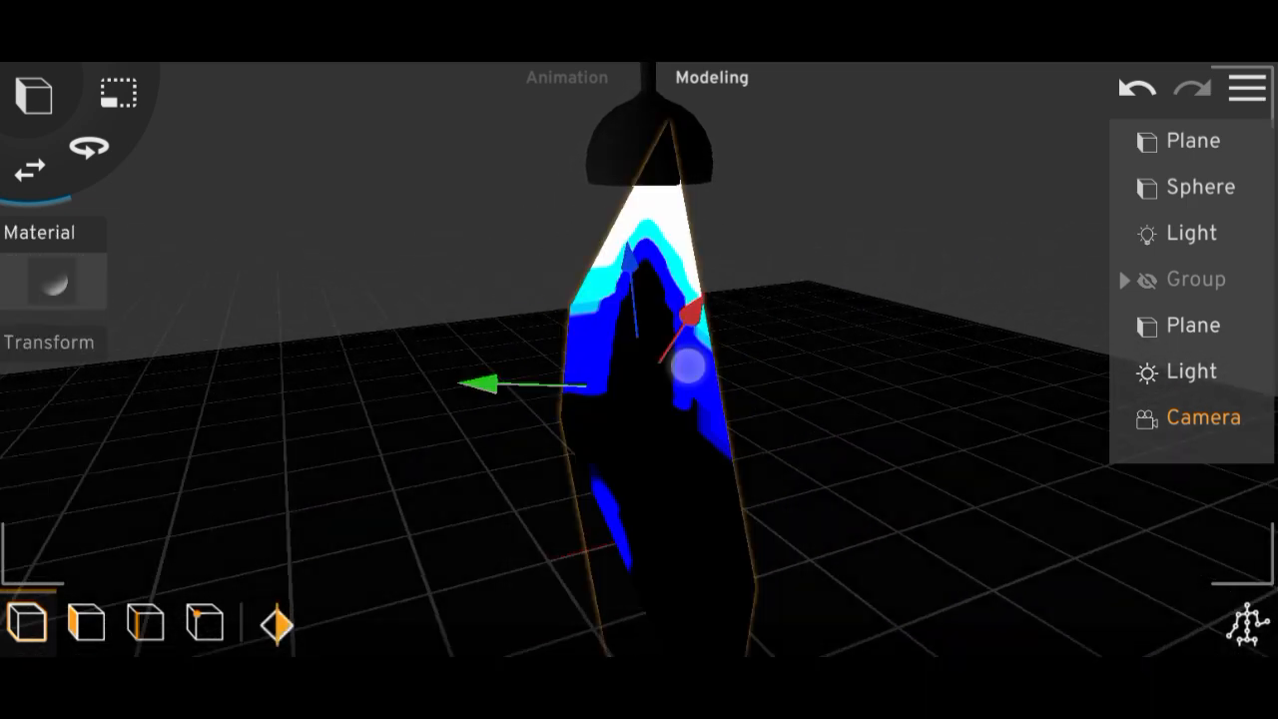
left_click(1191, 323)
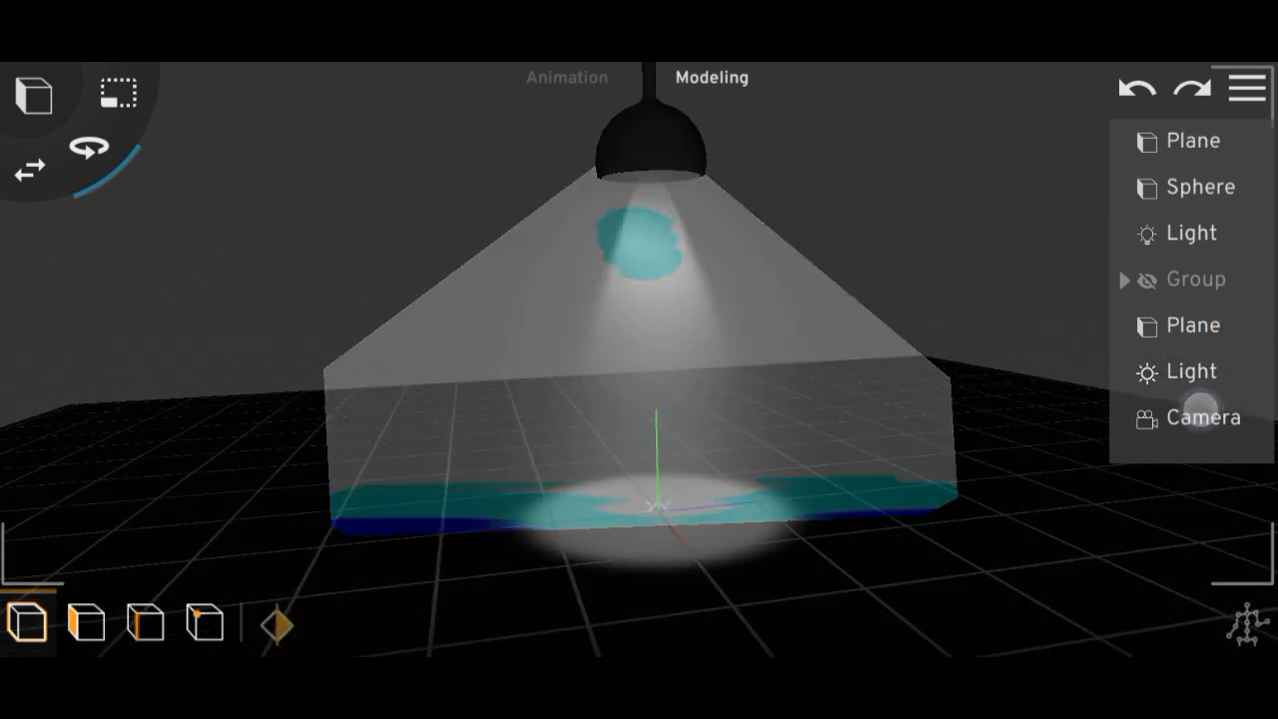
Set the camera Background colour to #000000 and give the lamp shade sphere a grey material preset.
left_click(1202, 418)
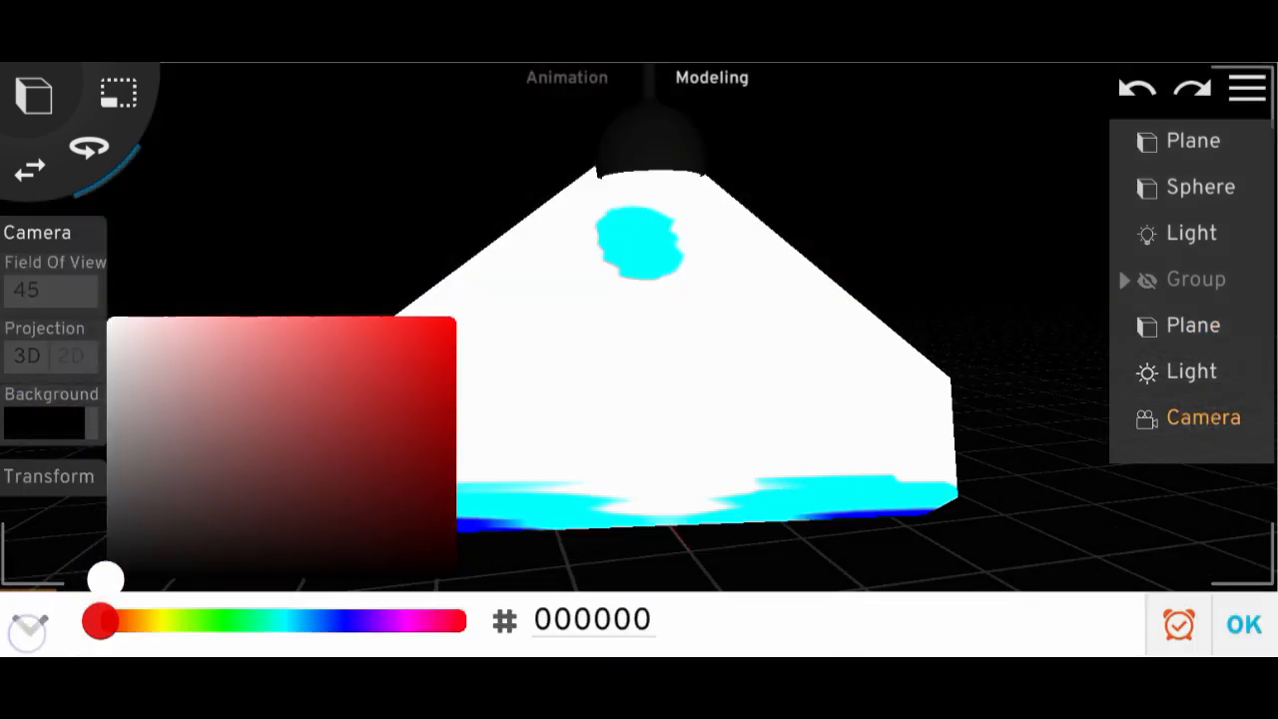
left_click(1241, 625)
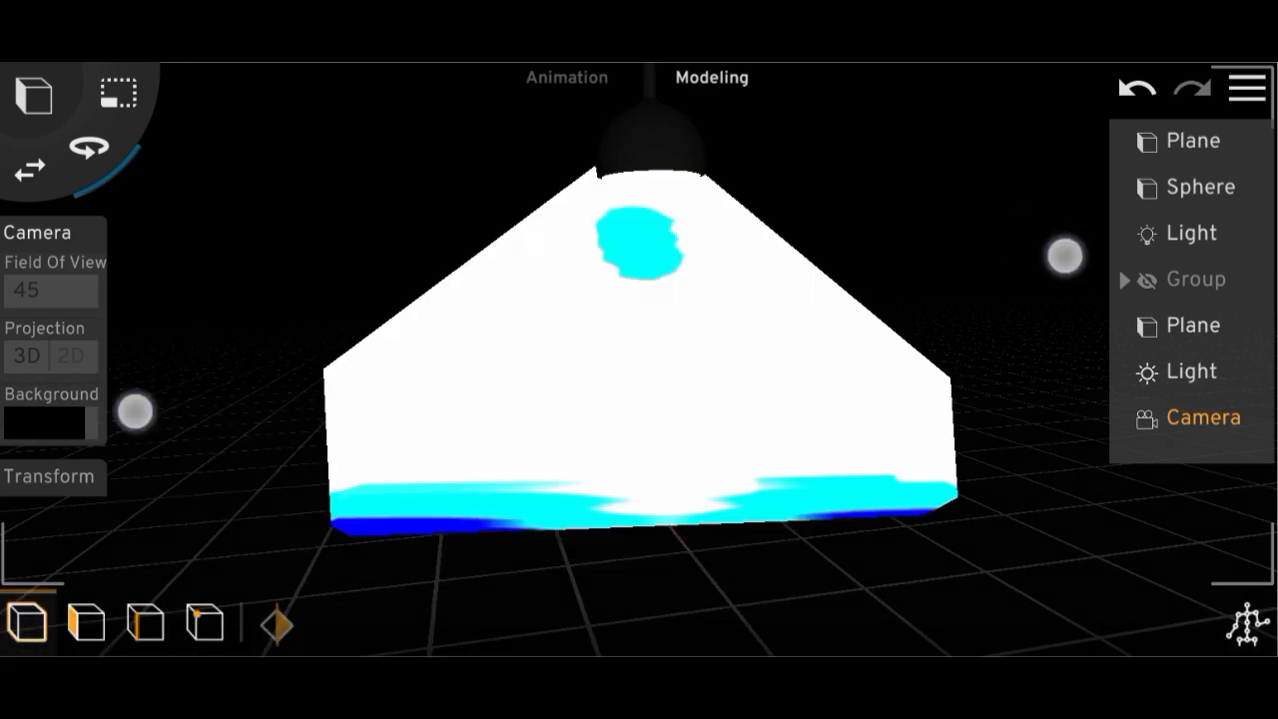
left_click(1190, 372)
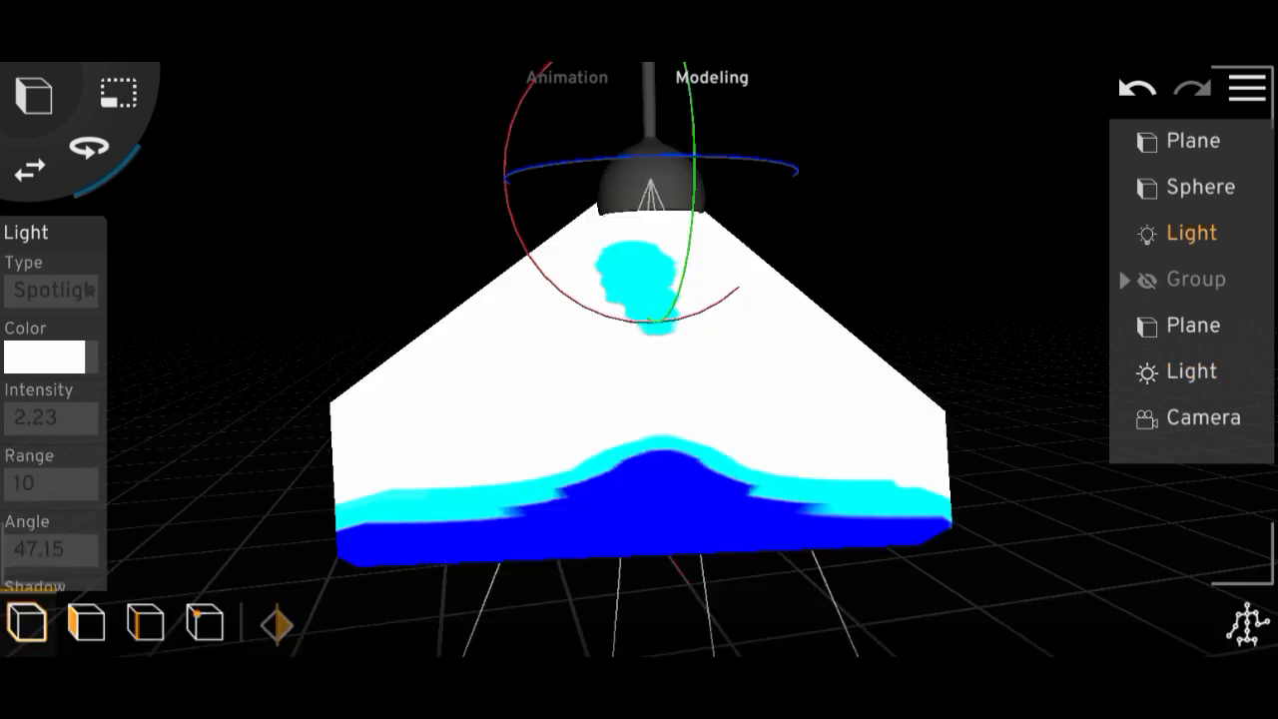
left_click(1202, 188)
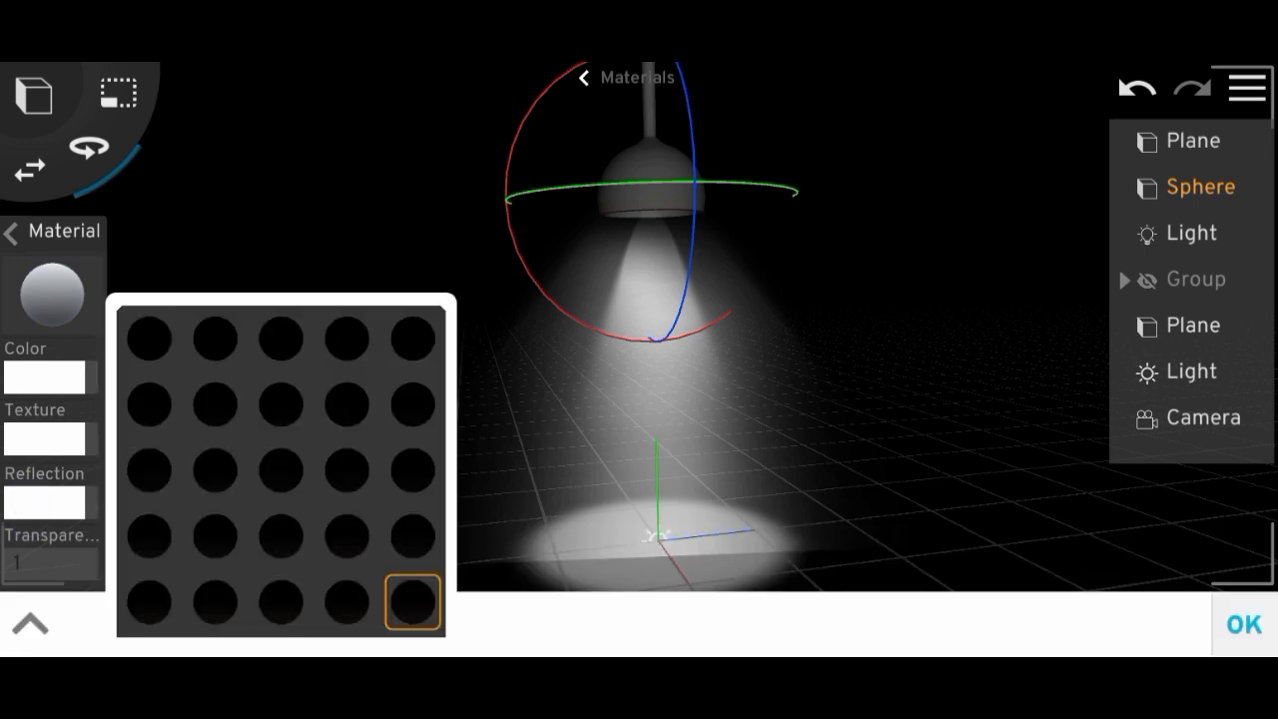
left_click(213, 469)
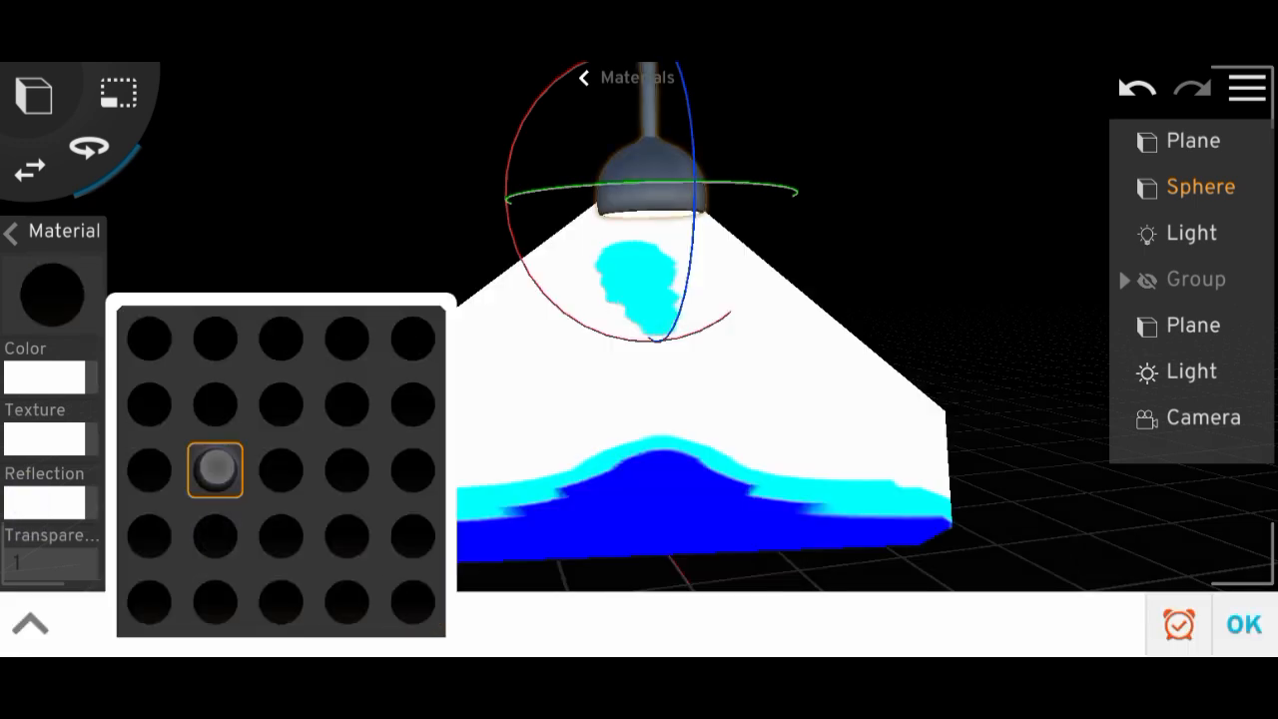